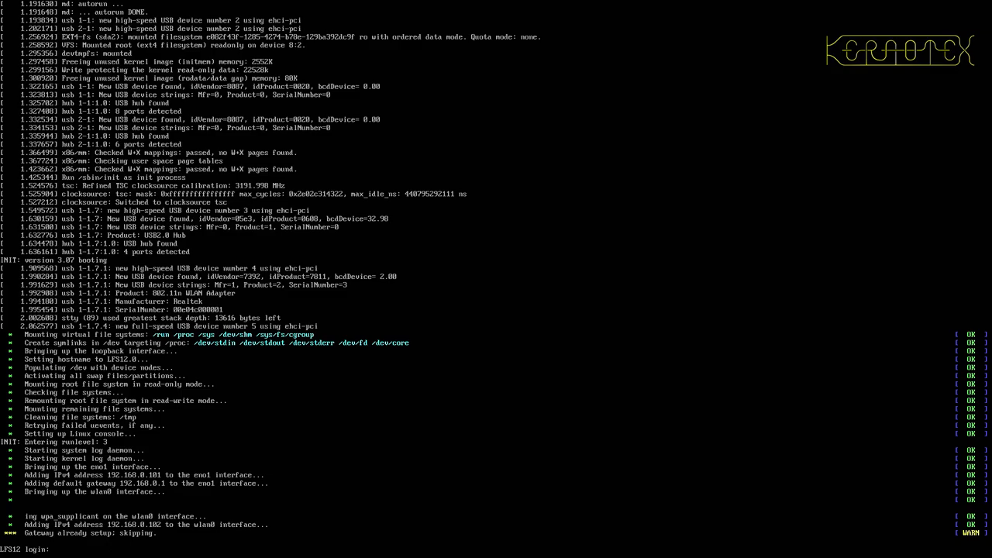
Log in as root and list interfaces with ip a, showing eno1 and wlan0 addresses.
type("root")
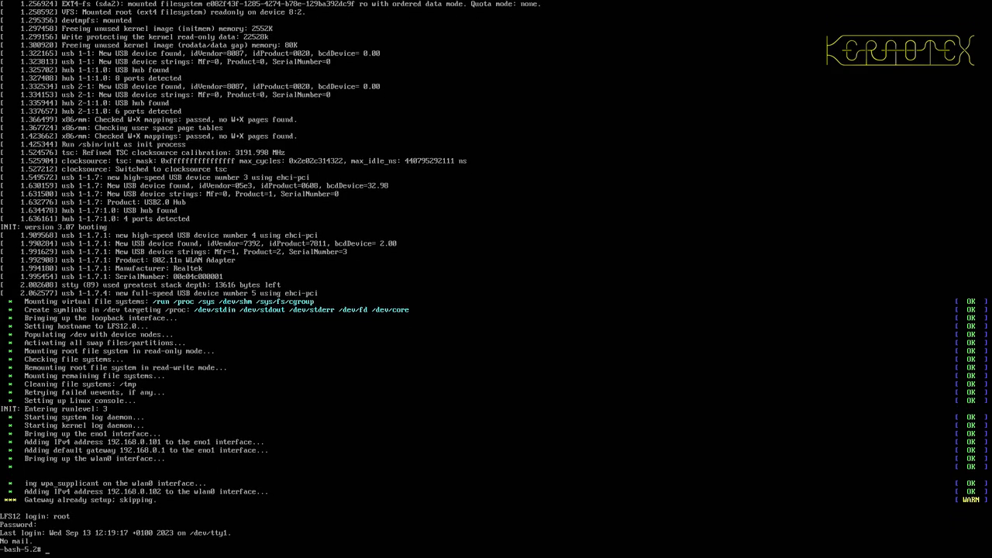
type("ip a")
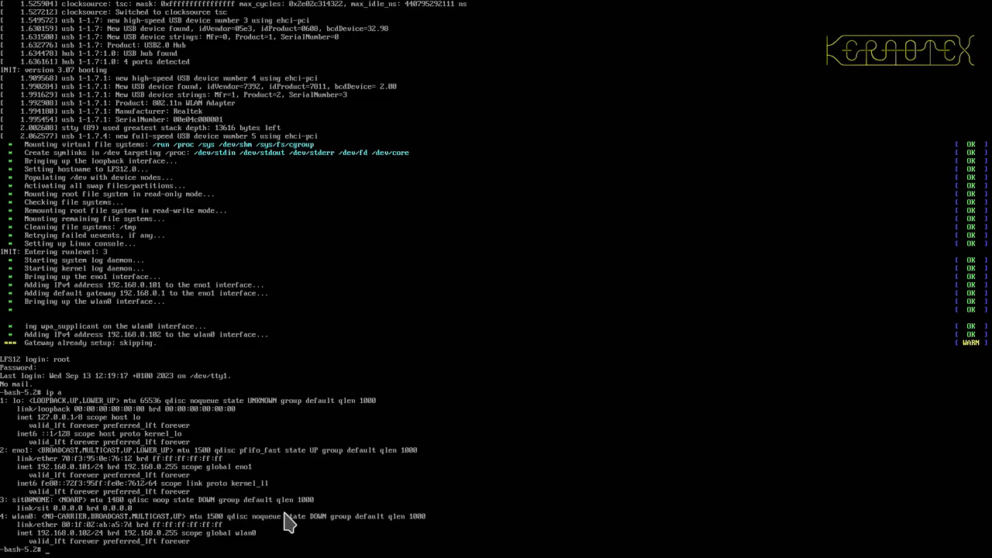
mouse_move(299, 461)
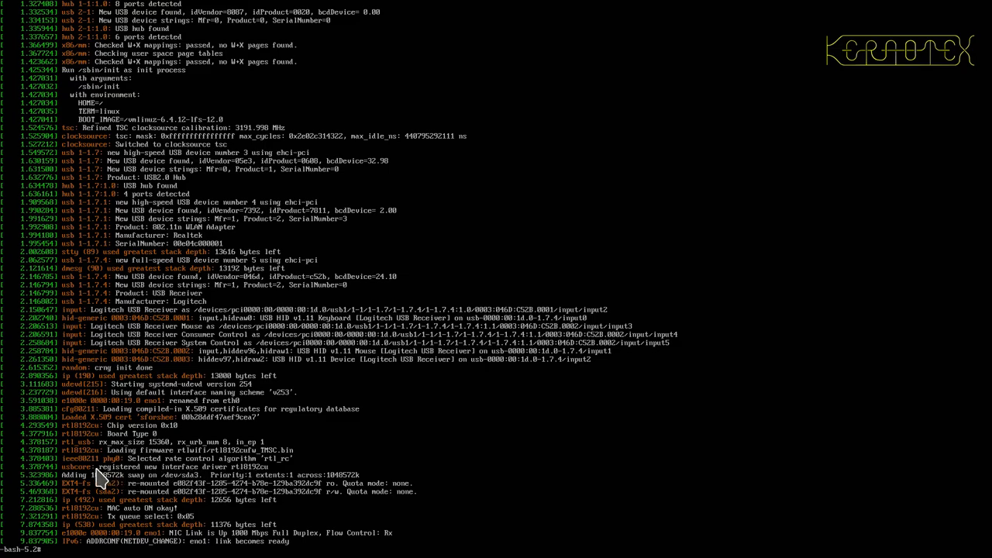
mouse_move(186, 496)
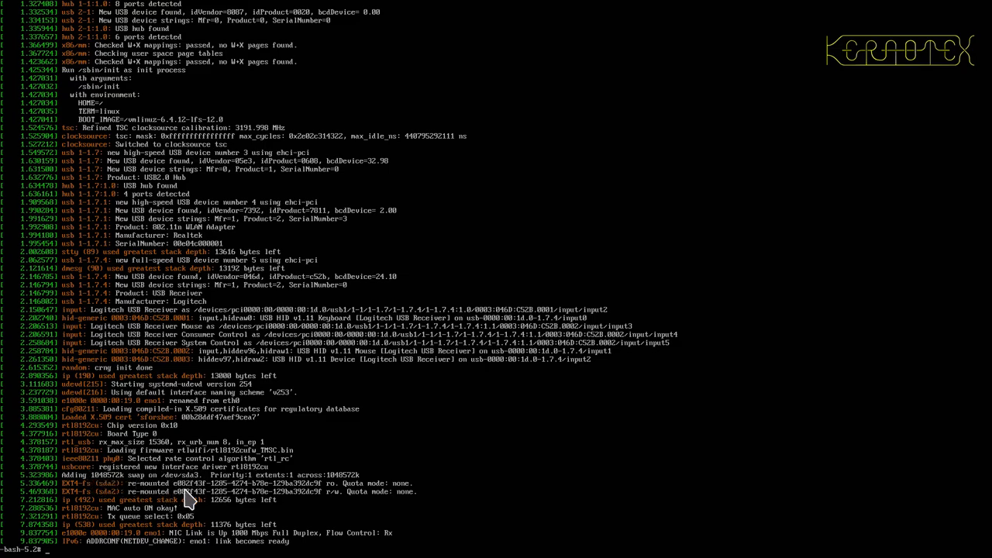
mouse_move(225, 552)
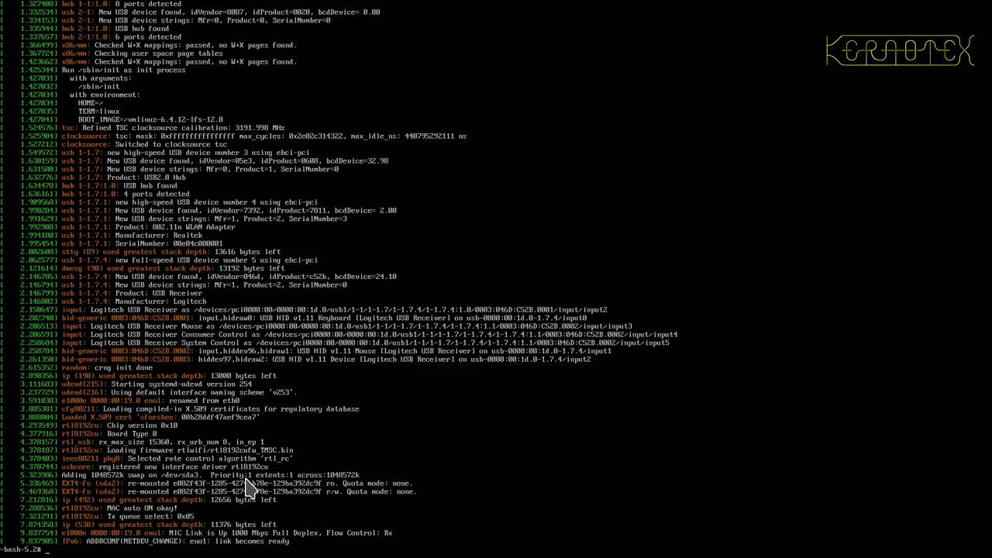
Filter dmesg for firmware messages, then show all interface details with ifconfig.
type("dmesg")
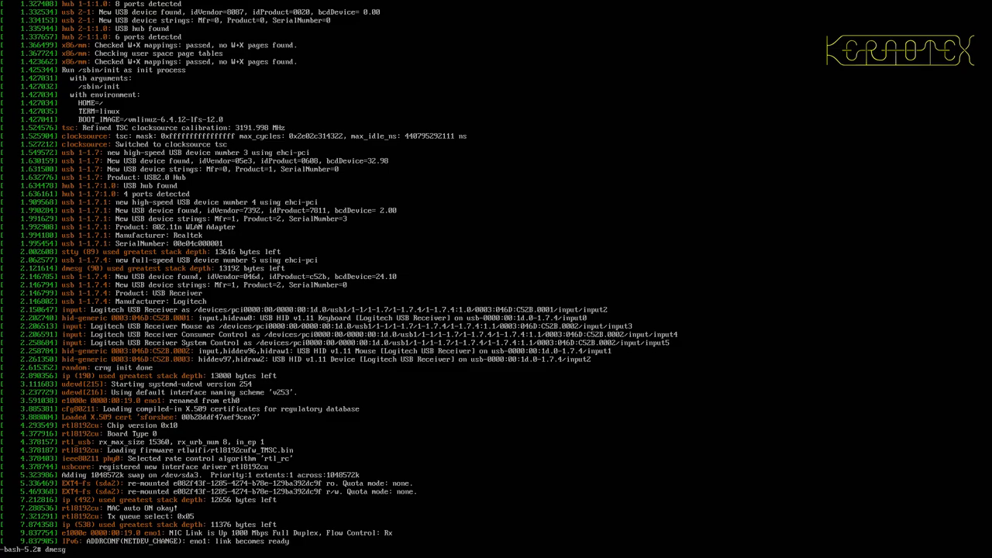
type("| grep -i firmware")
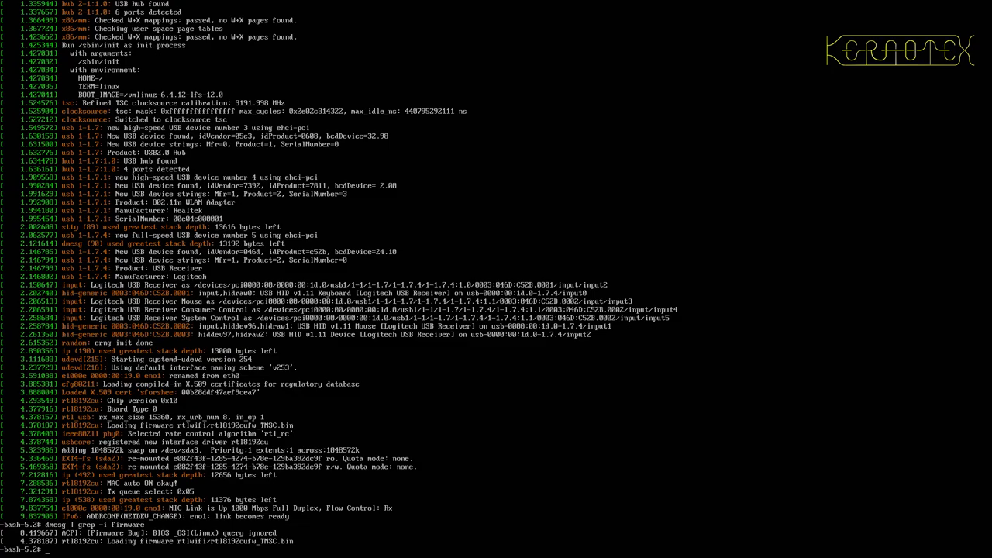
type("ifconfig -a")
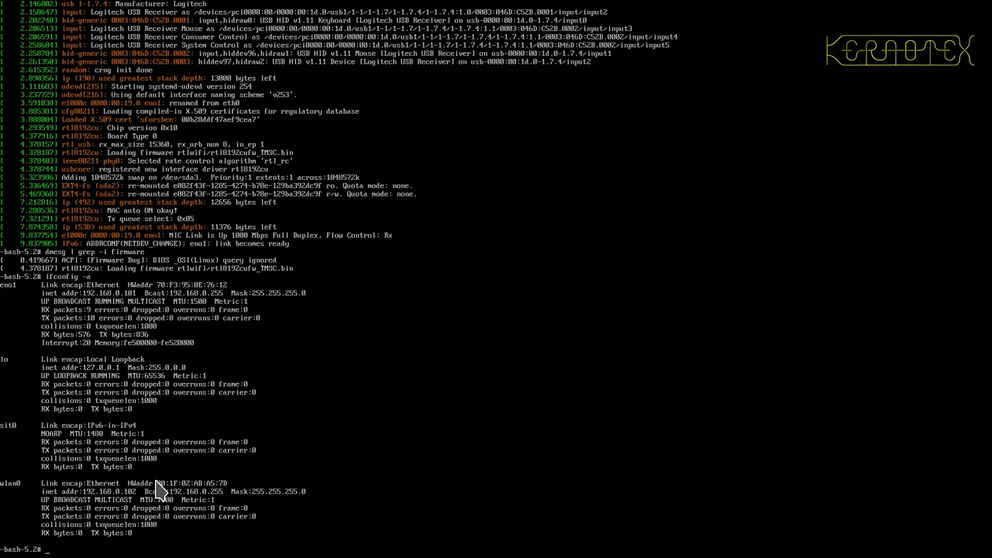
Ping gateway 192.168.0.1, then take wlan0 down and ping again.
type("ping 192.1")
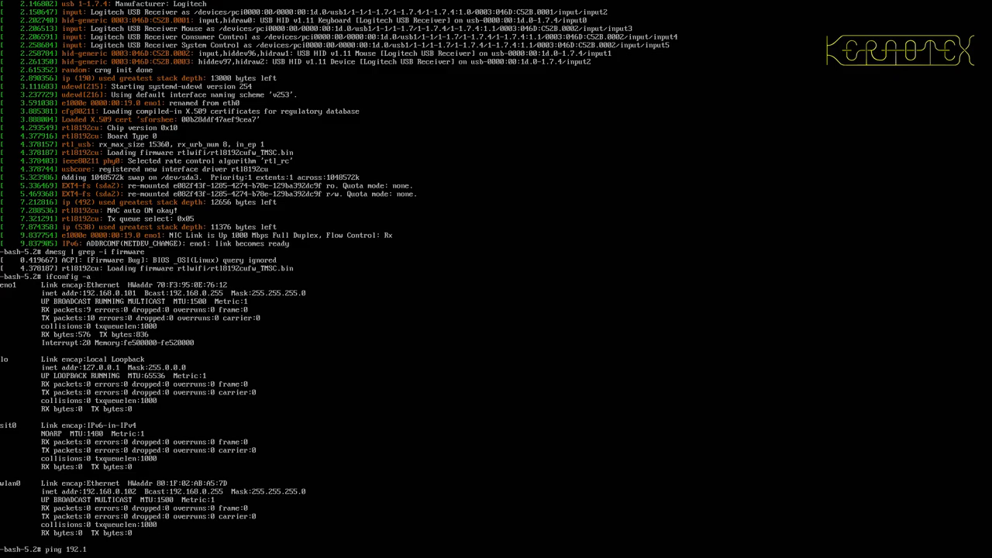
type("168.0.1")
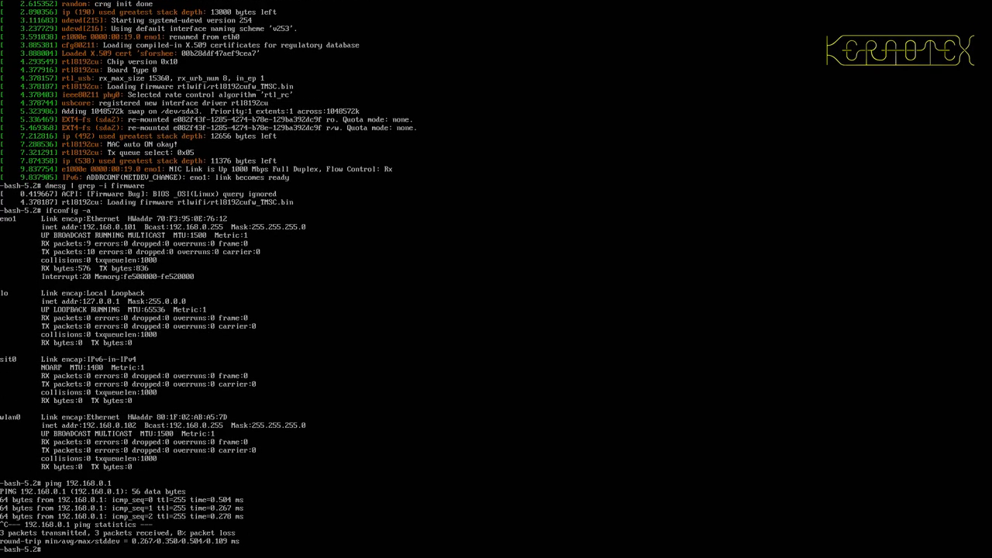
type("ifdown wifi0")
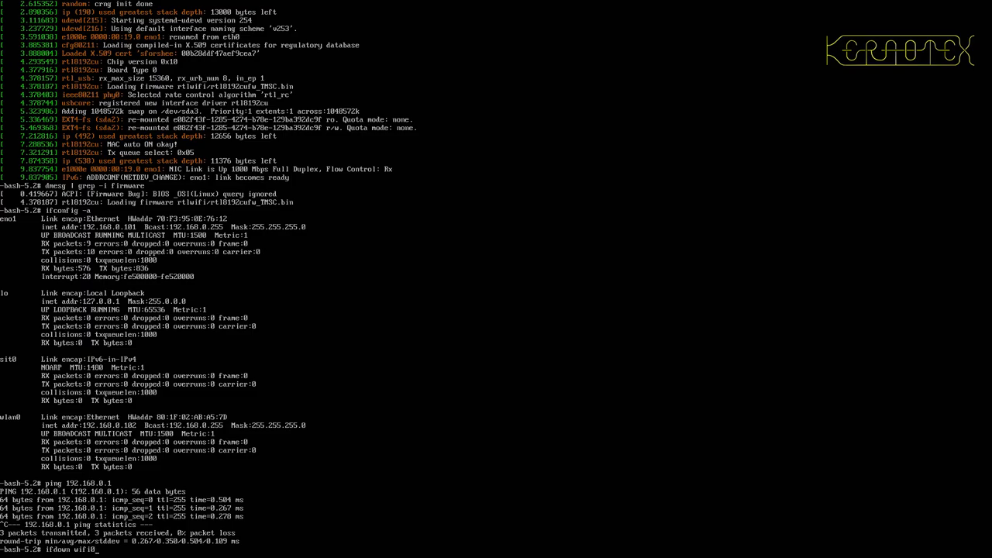
key("Return")
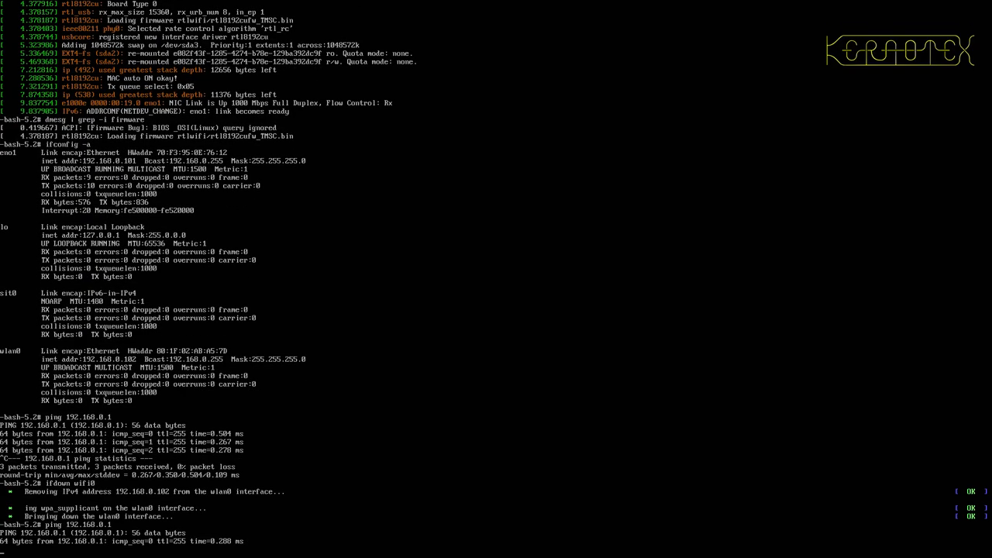
scroll("down", 3)
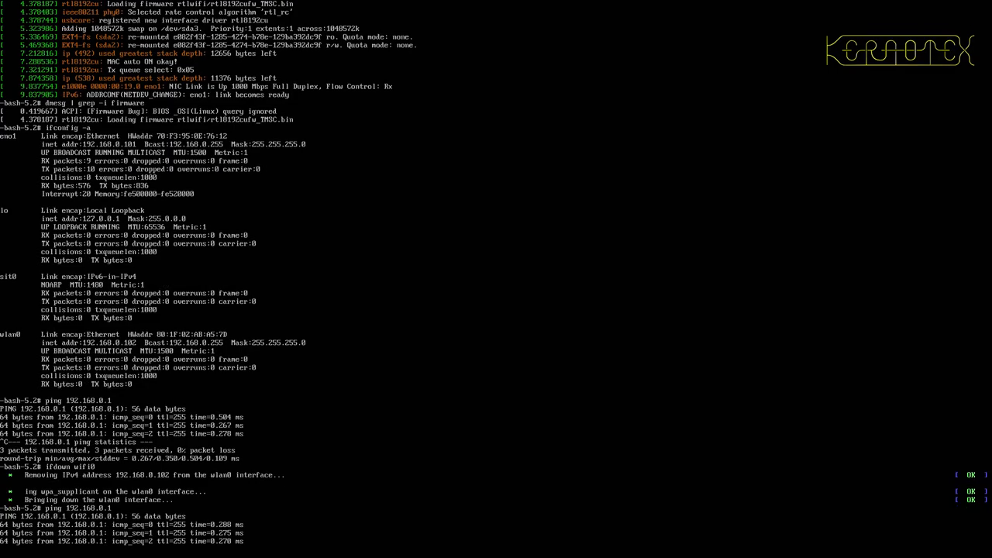
scroll("down", 3)
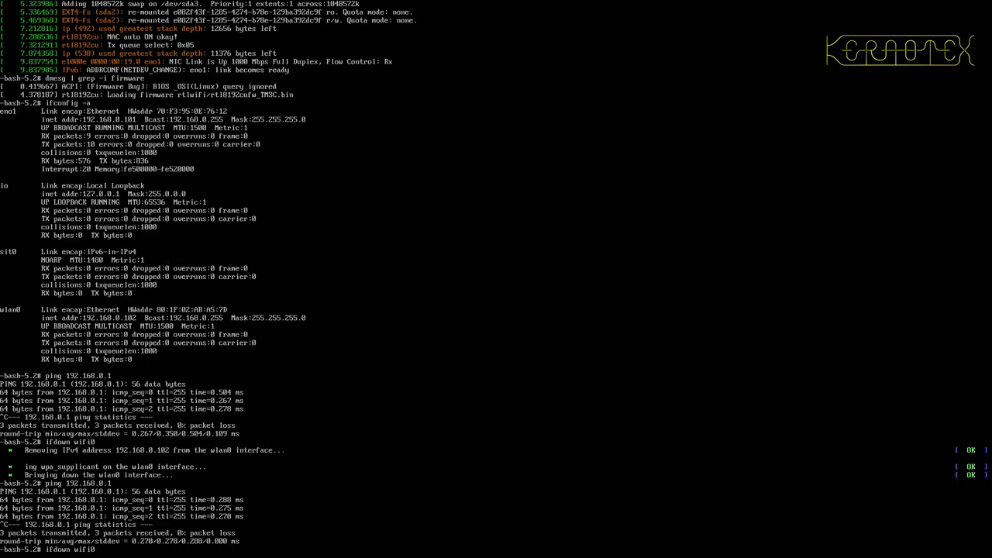
Take eno1 down, cycle wifi0 back up, and recheck addresses with ip a.
type("eno1")
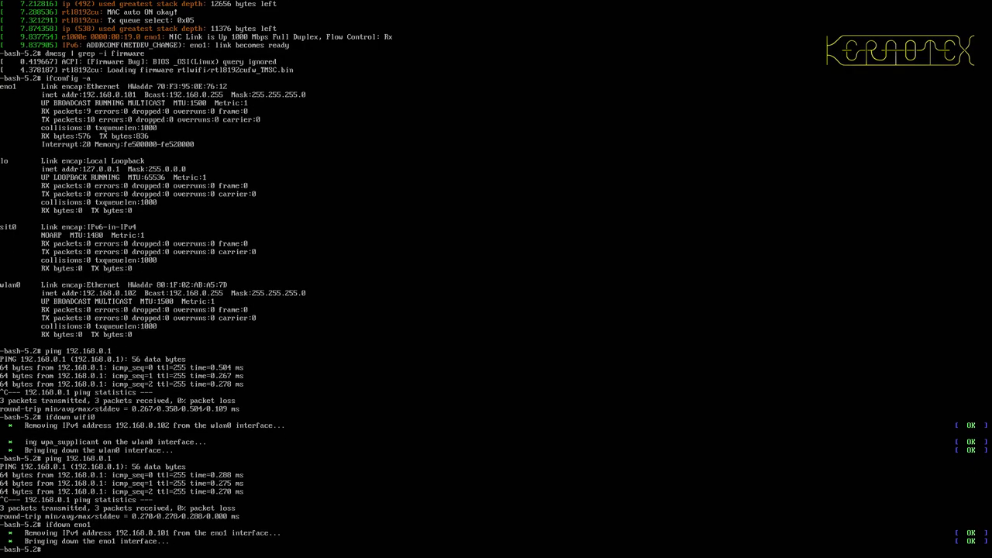
type("ifdown wifi0")
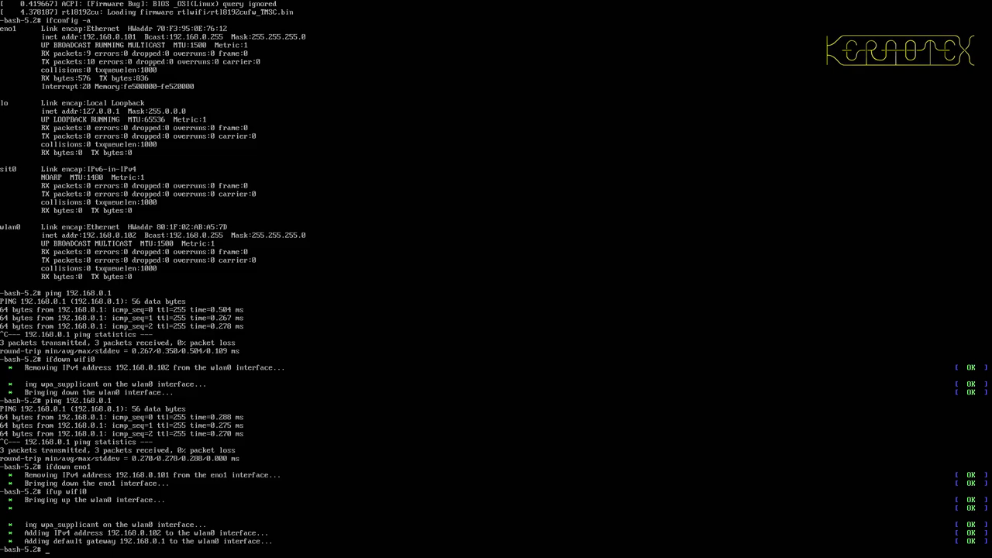
type("ip a")
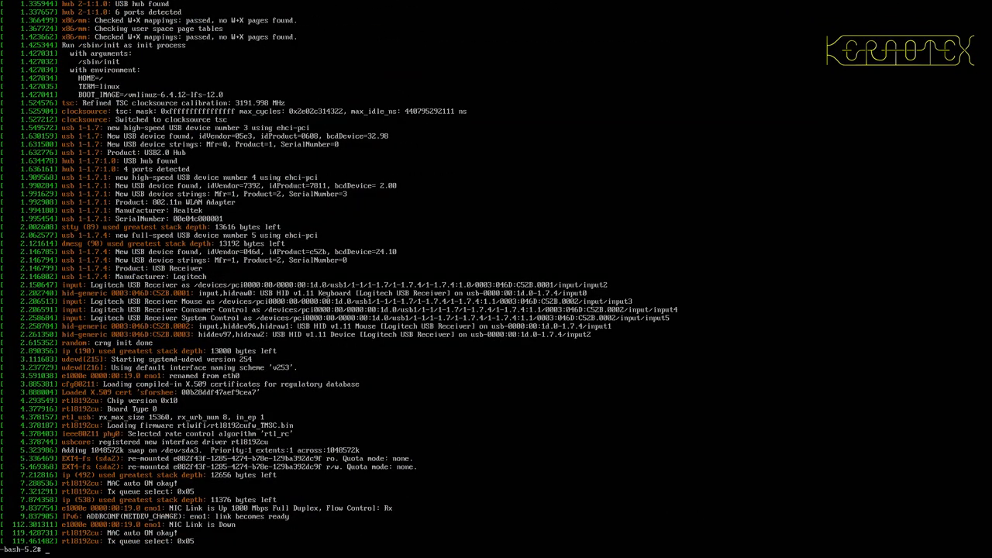
Change to /etc/sysconfig and list its configuration files.
type("cd")
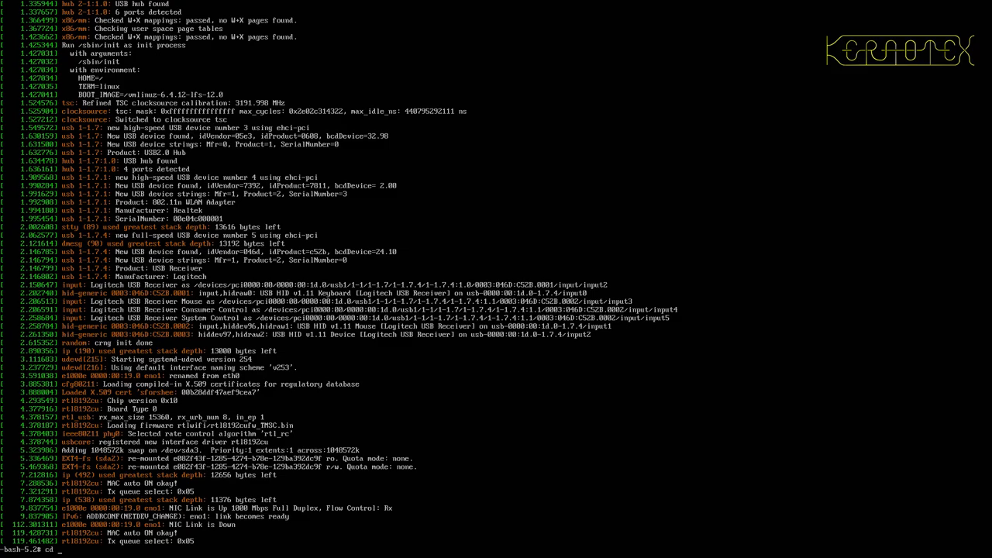
type("/sys/")
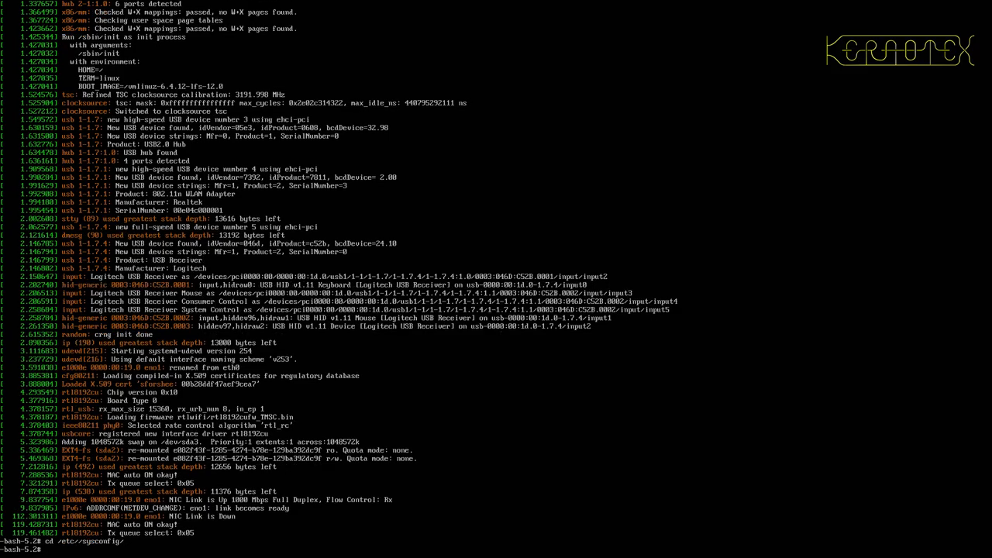
type("ls -l")
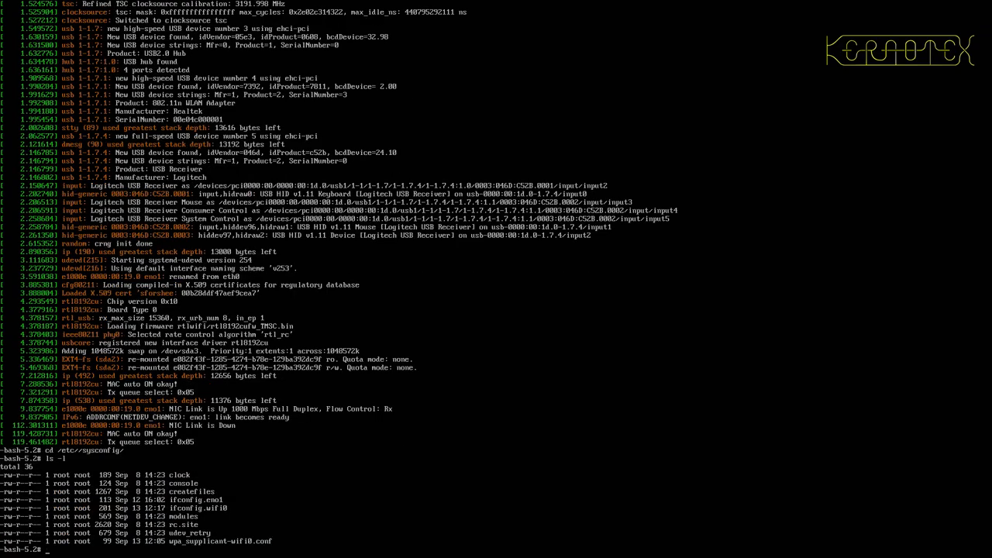
Rename ifconfig.eno1 to an XXX-prefixed name so it isn't used at boot, then log out.
type("mv")
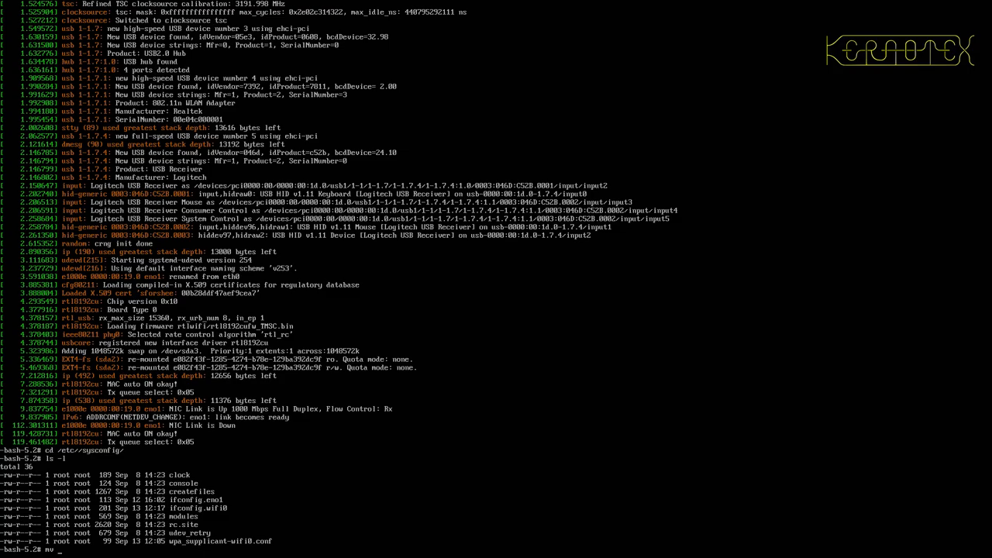
type("ifconfig.eno1")
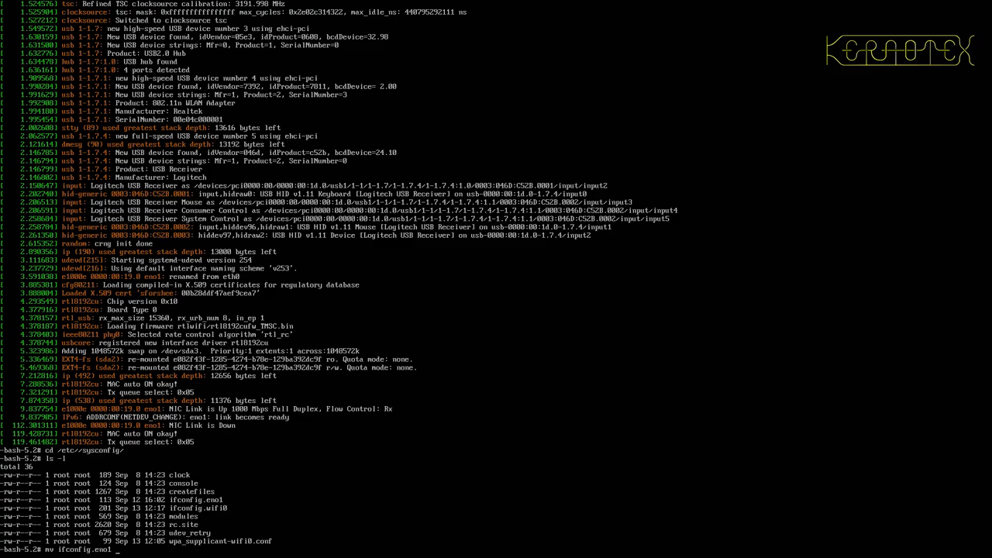
type("XX")
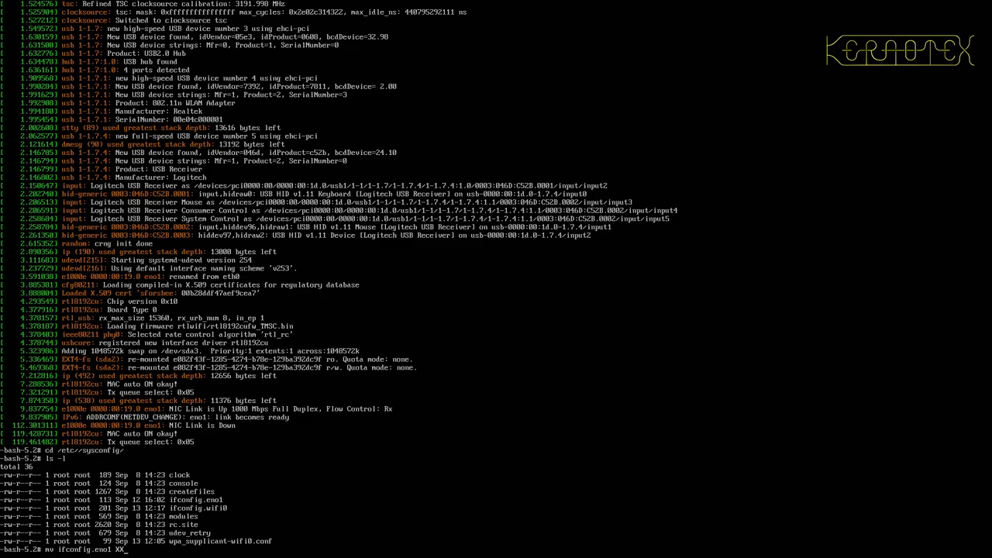
type("ifconfig.eno1")
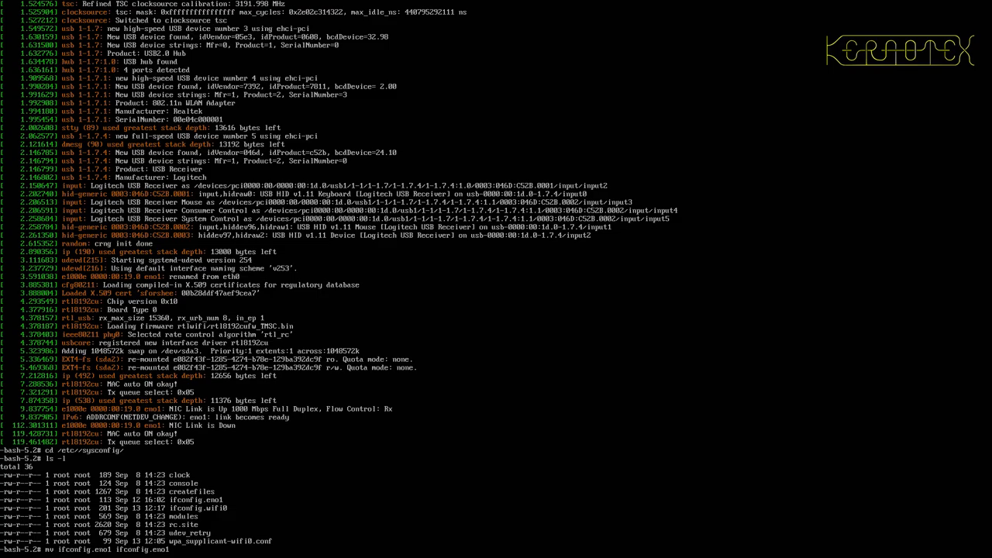
type("XXX_")
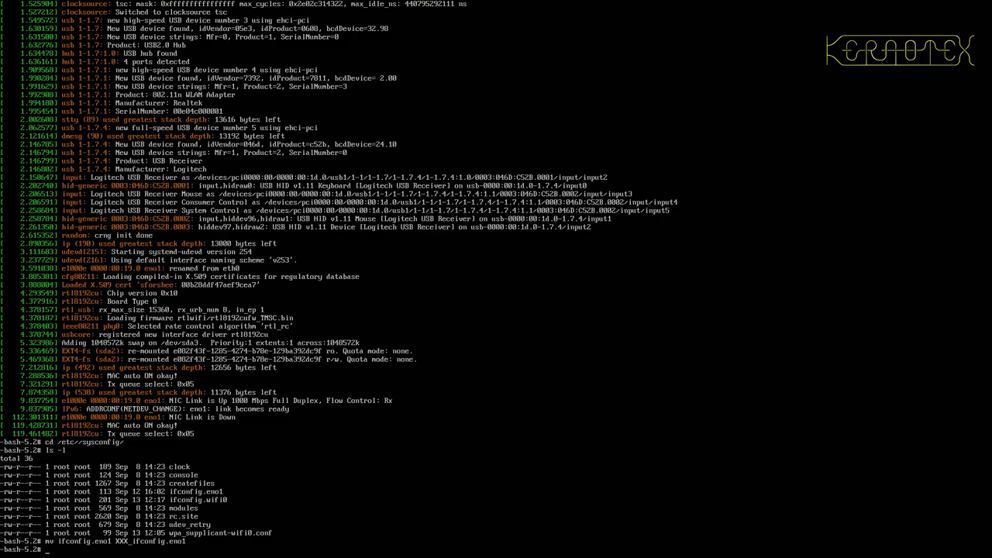
type("logout")
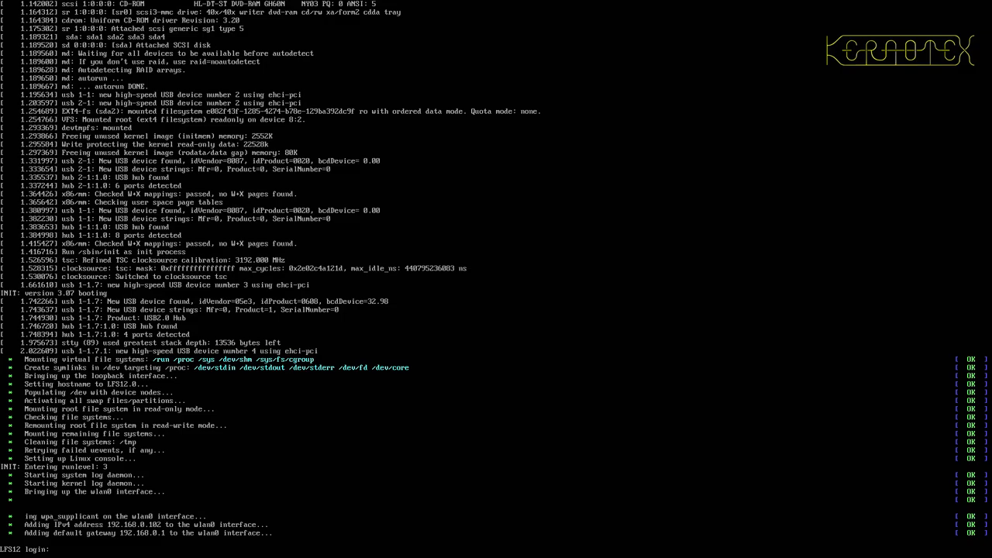
Log in as root, show the ifconfig file and list the working directory.
type("root")
type("lsmod")
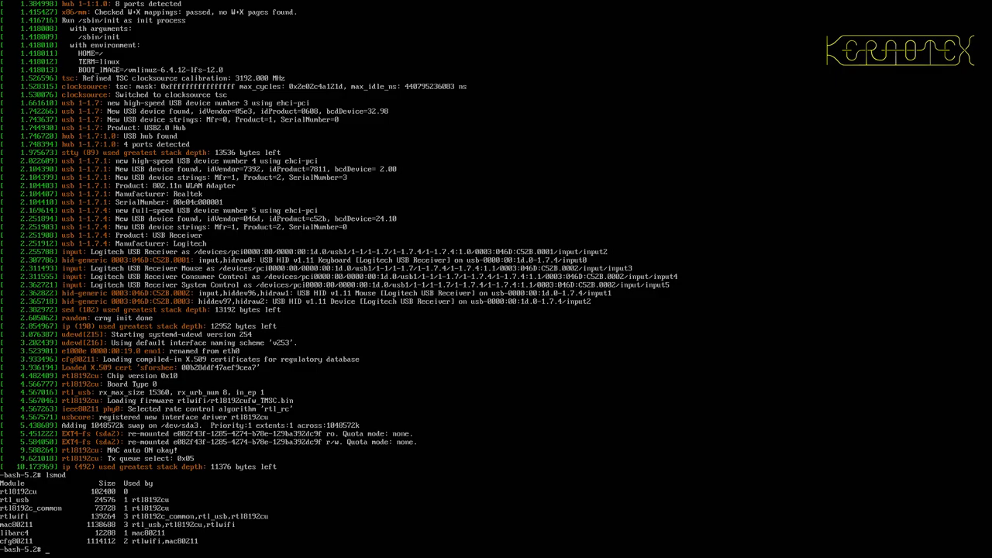
type("cat ifconfig.wifi0")
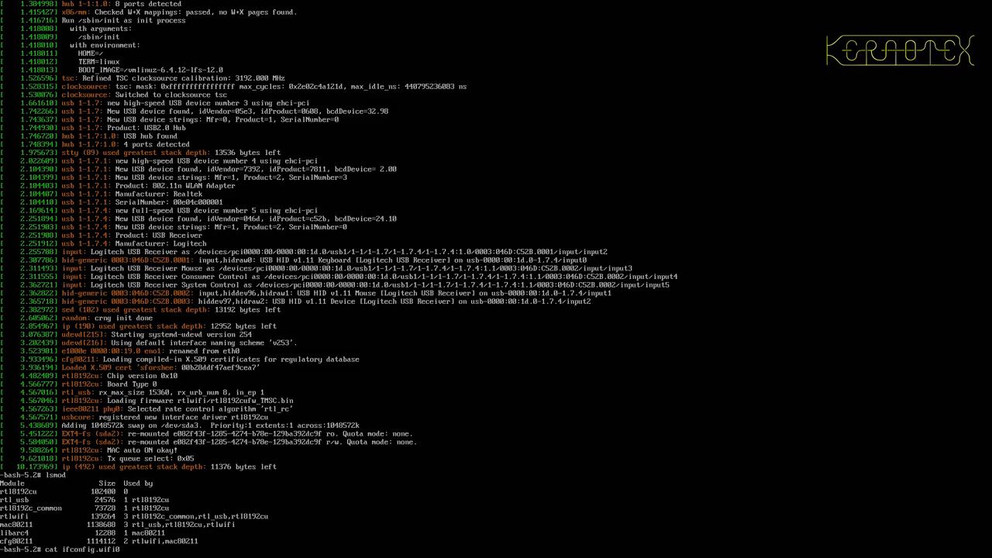
type("ls -l")
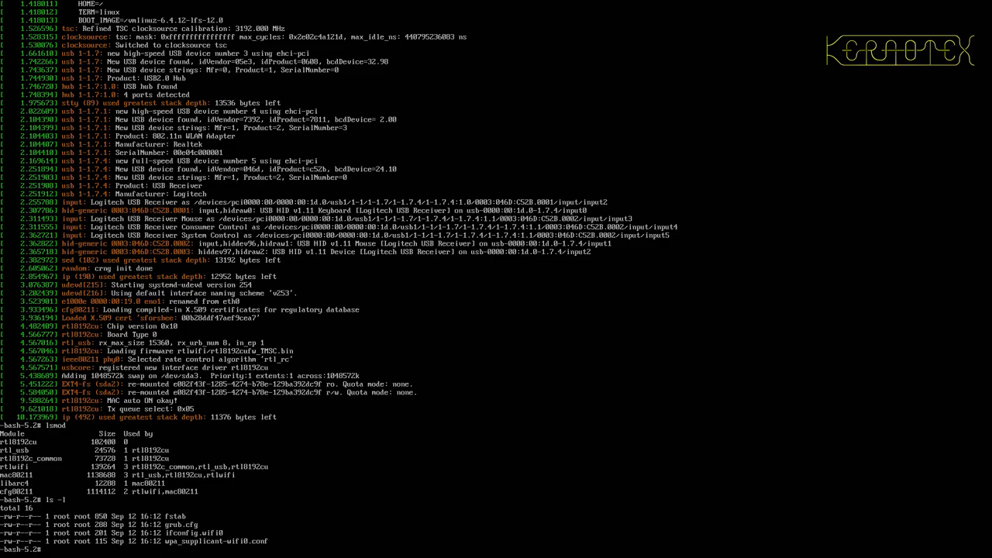
Diff ifconfig.wifi0 against the installed /etc/sysconfig/ifconfig.wifi0.
type("d")
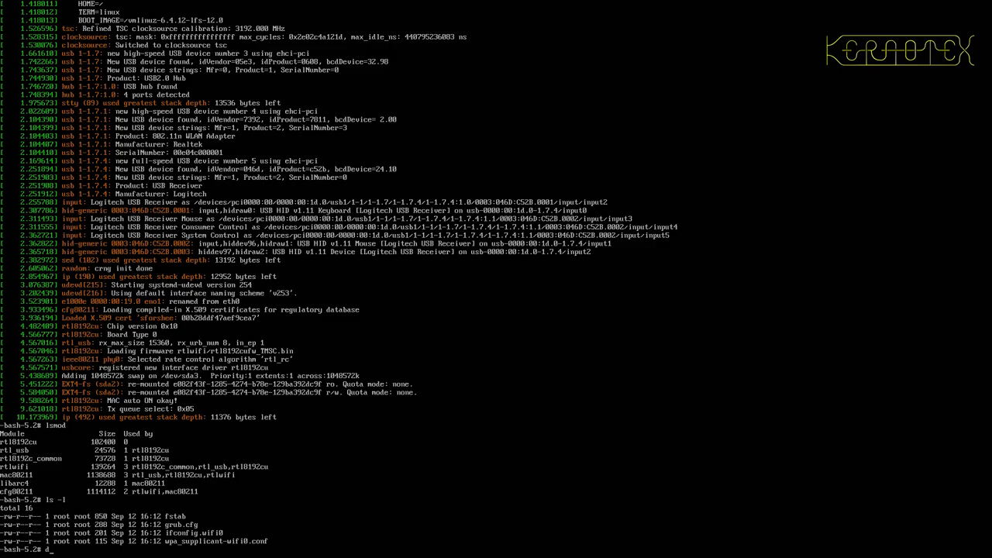
type("diff")
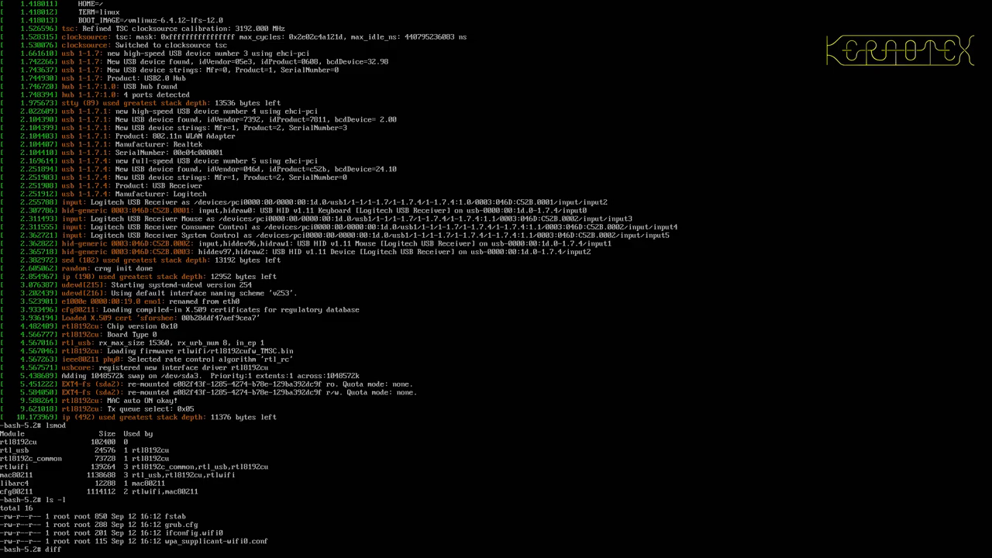
type("ifconfig.wifi0")
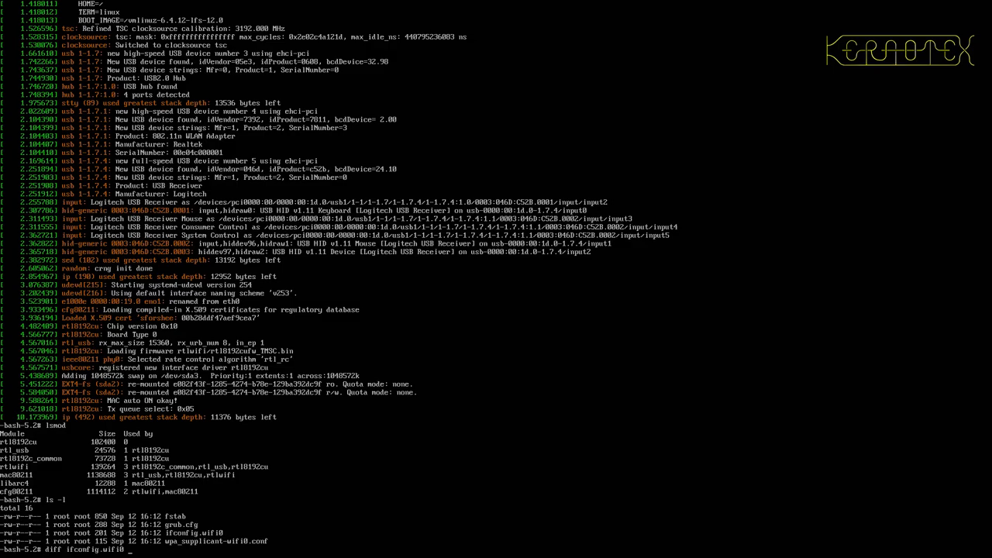
type("/etc/sy")
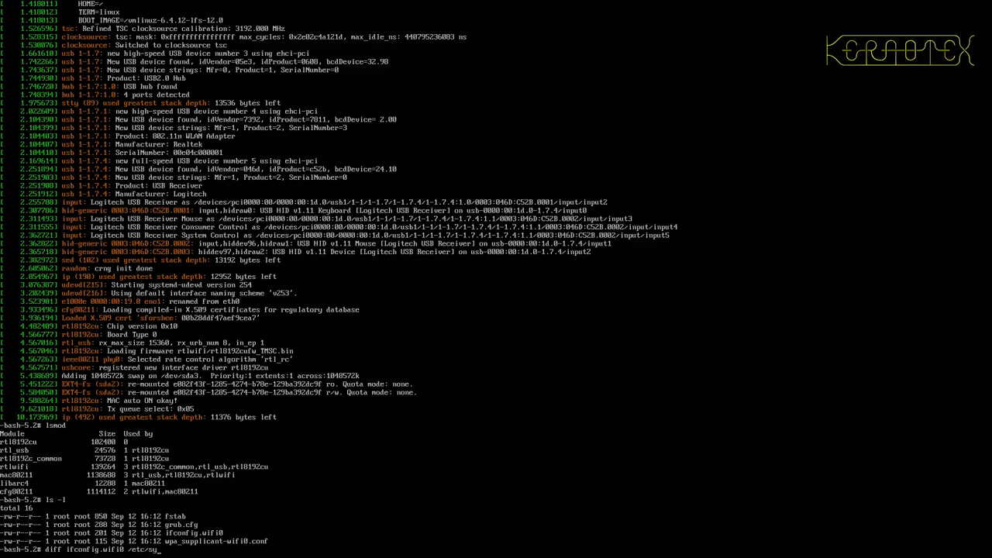
type("sconfig/")
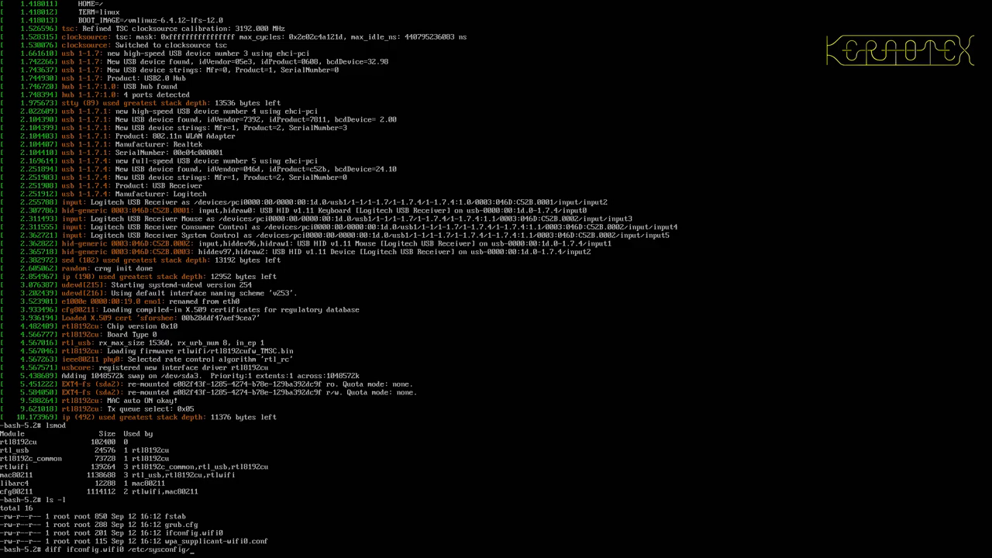
type("ifconfig.wifi0")
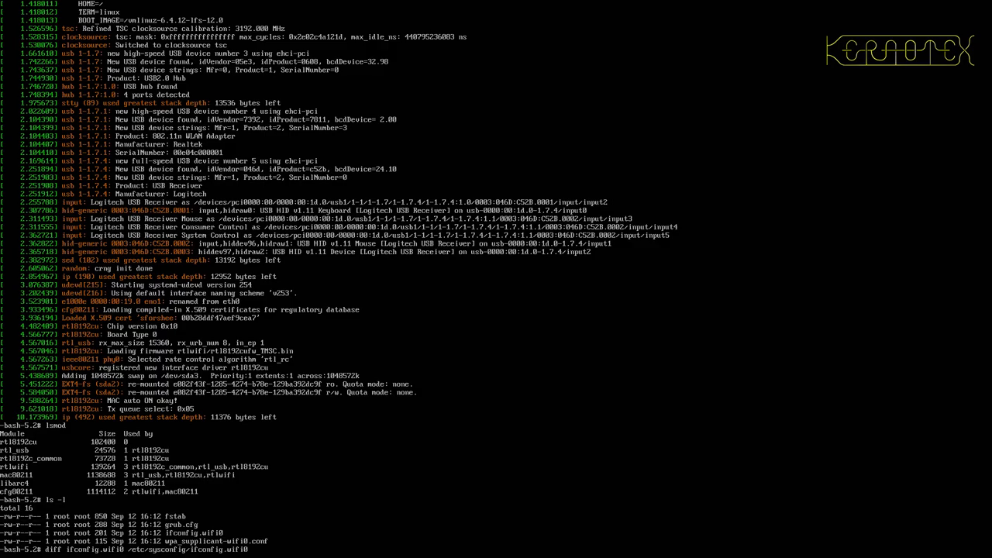
key("Return")
type("cat /etc/sysconfig/wpa_supplicant-wifi0.conf")
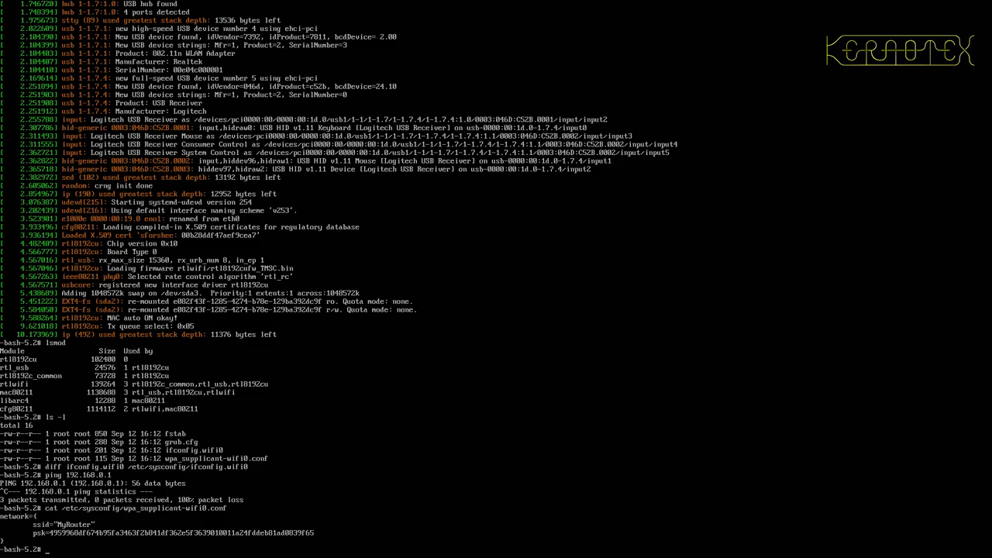
Copy wpa_supplicant-wifi0.conf into /etc/sysconfig.
type("cp")
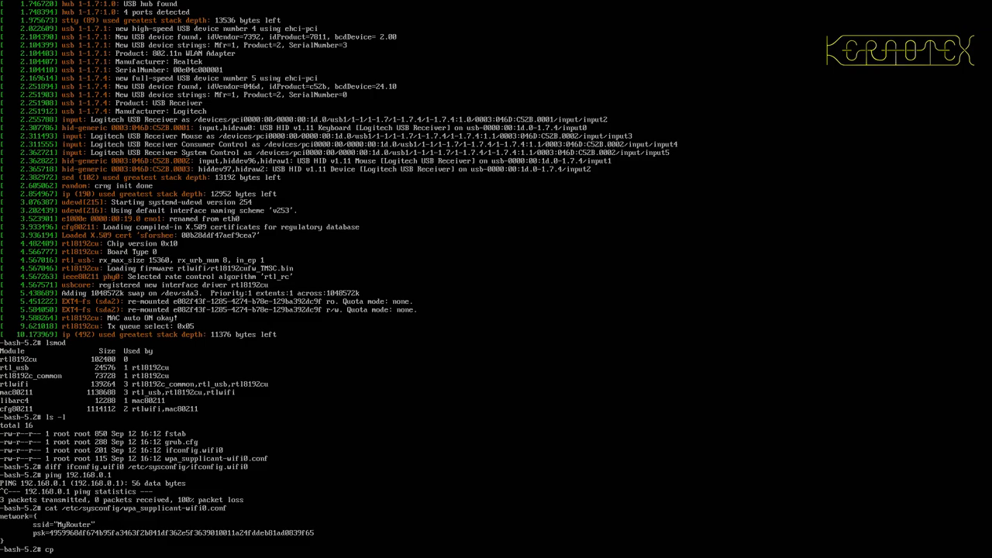
type("wpa_supplicant-wifi0.conf")
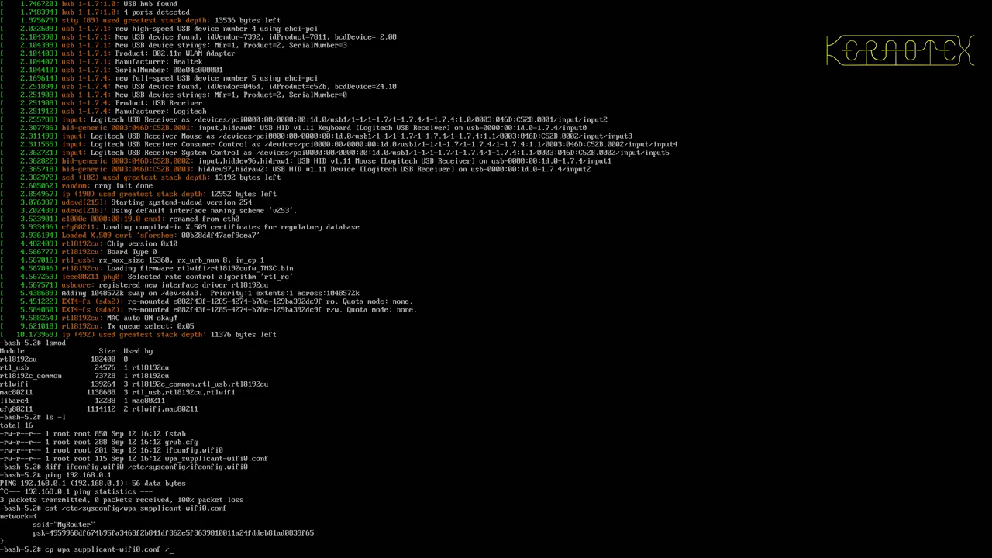
type("/etc/sys")
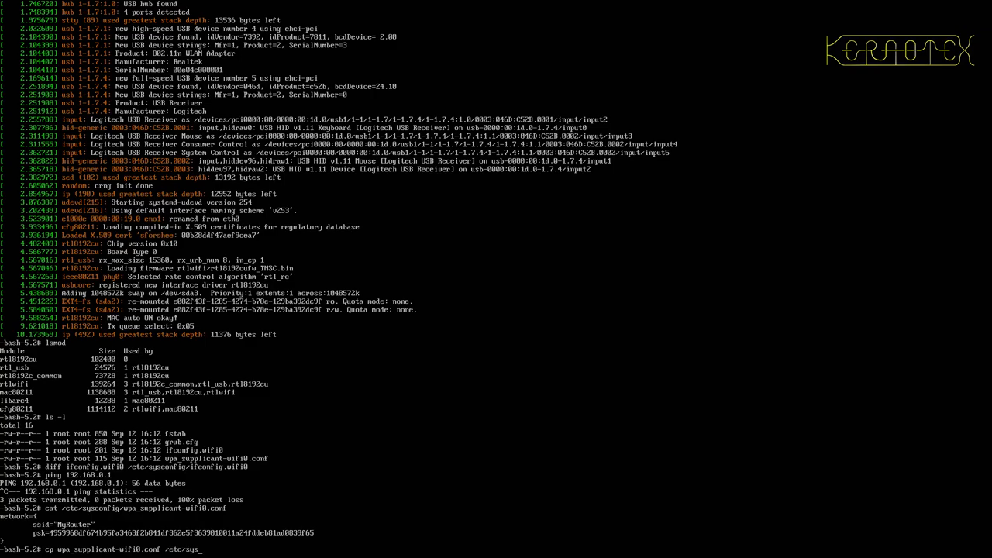
key("Enter")
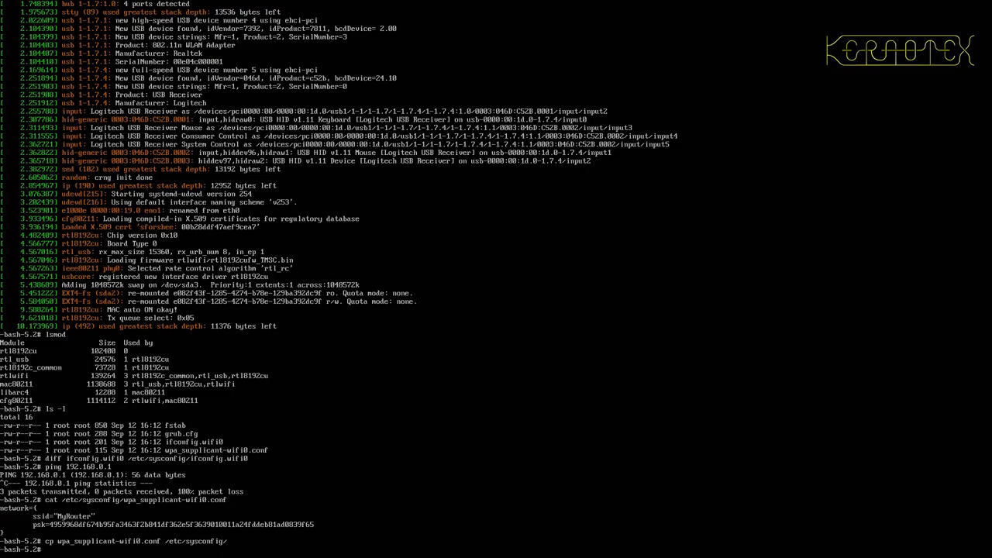
Restart wifi0 so wlan0 gets 192.168.0.102 and ping gateway 192.168.0.1 successfully.
type("ifdown wifi0")
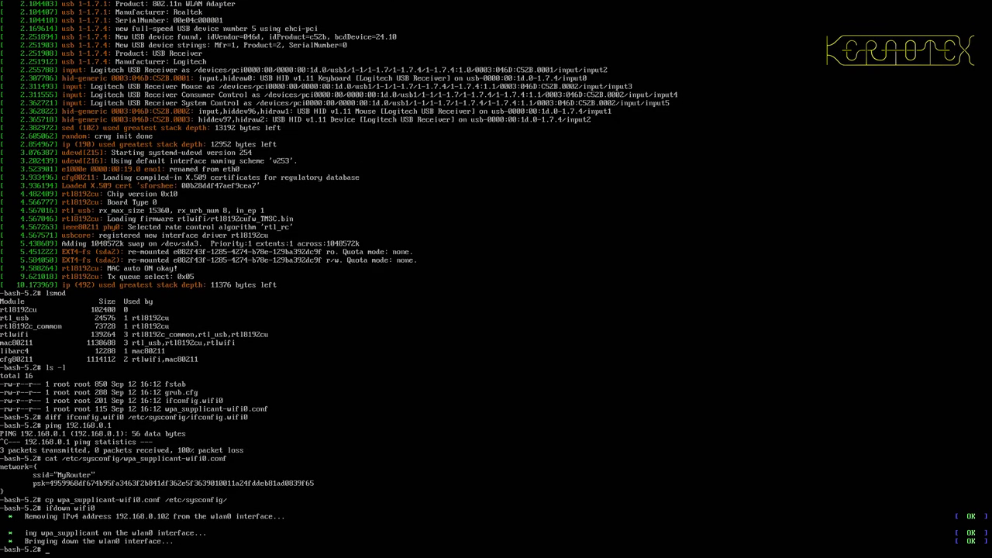
type("ifdown wifi0")
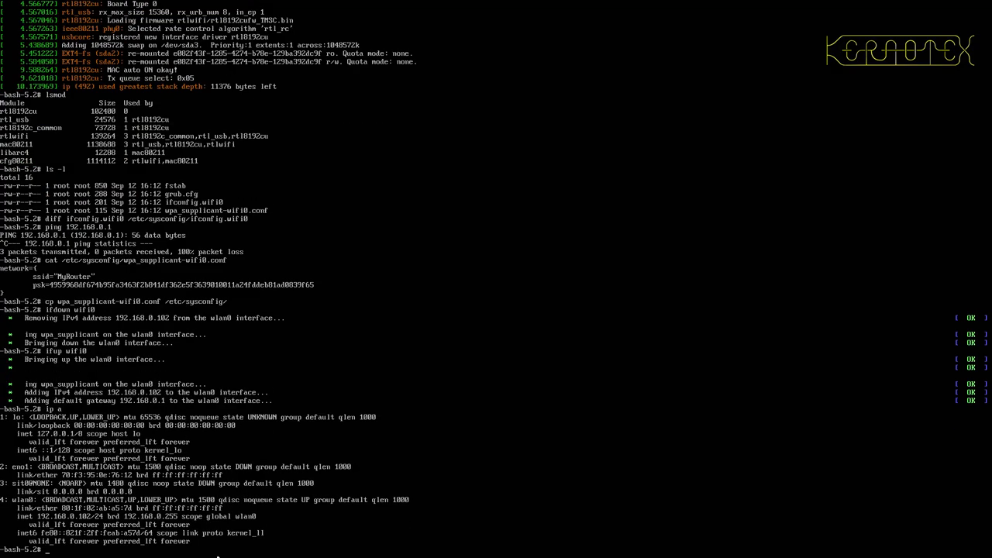
type("p")
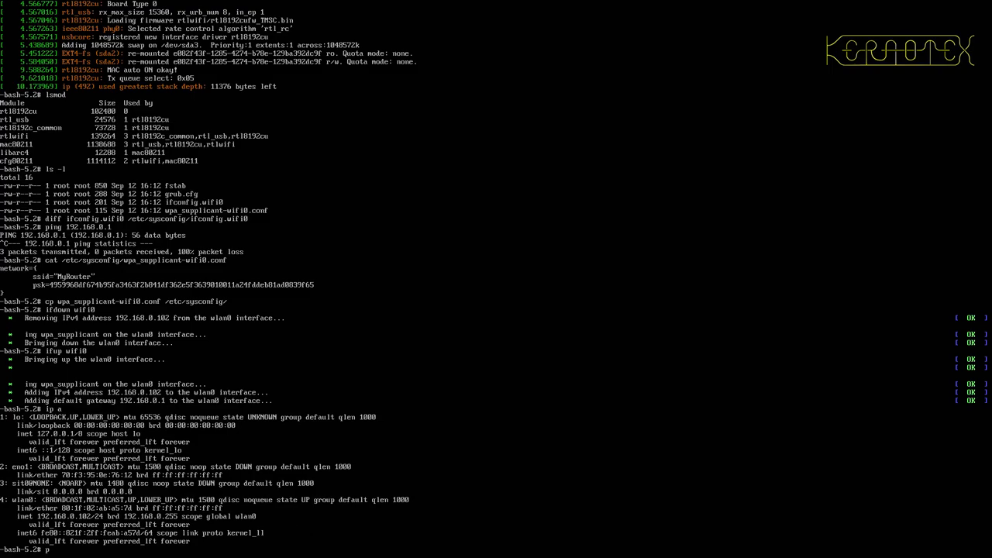
type("ing 192")
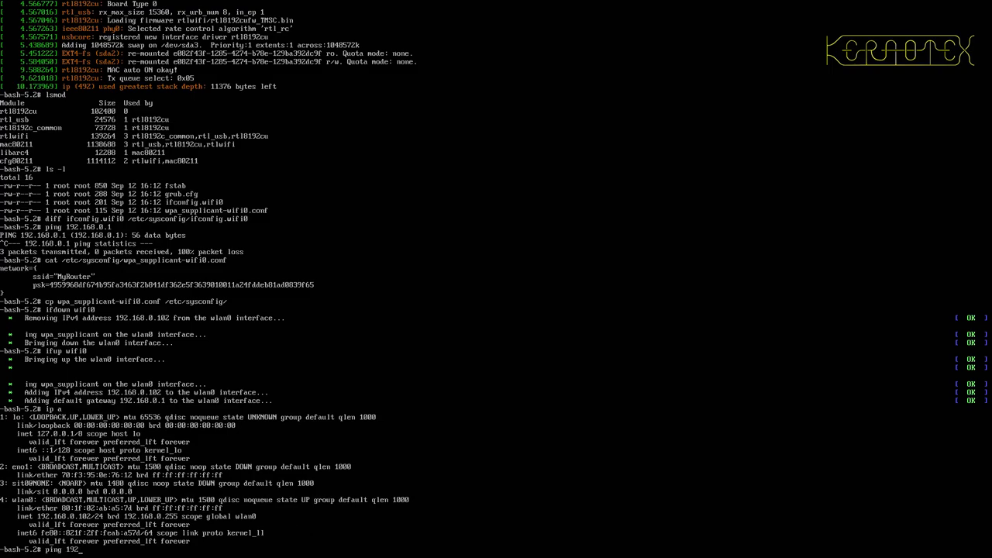
type("168.0.1")
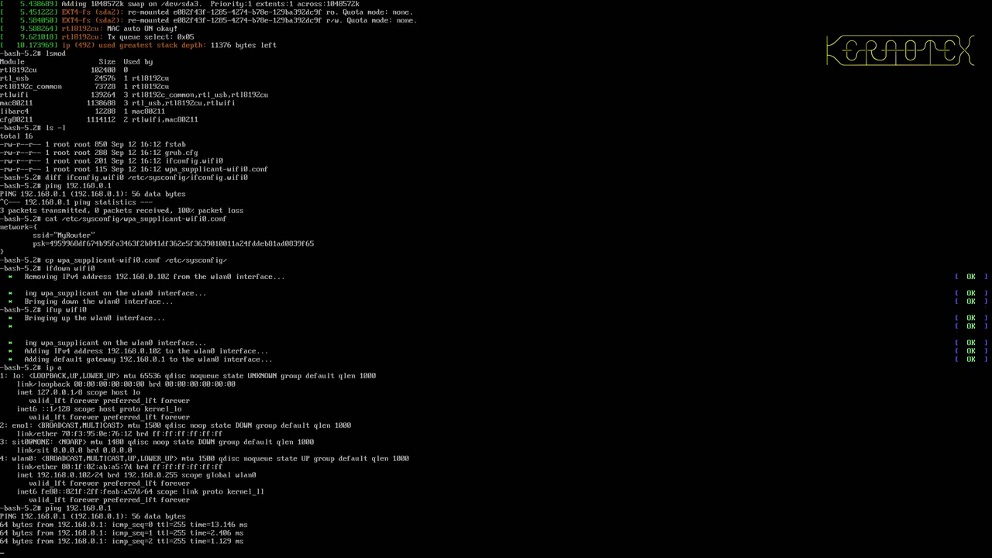
scroll("down", 3)
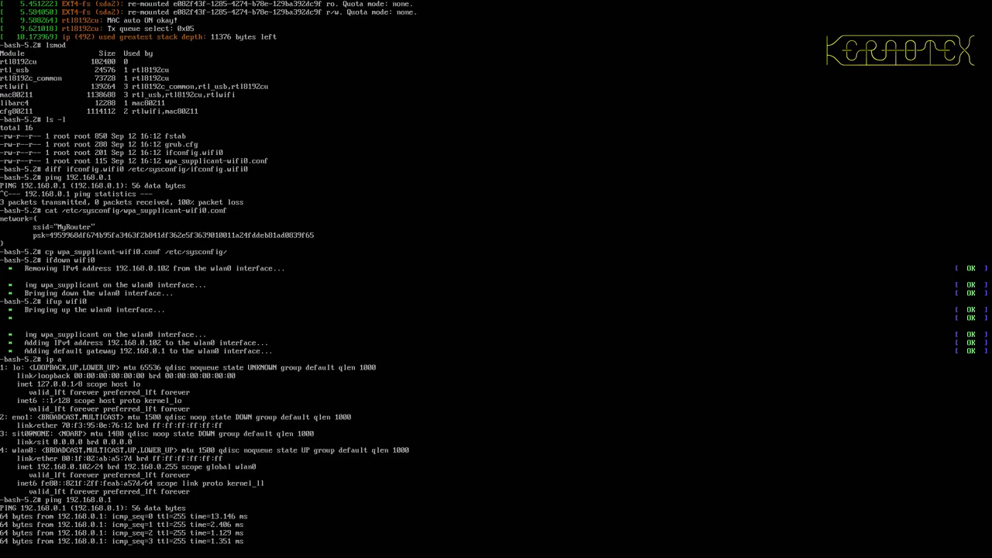
scroll("down", 3)
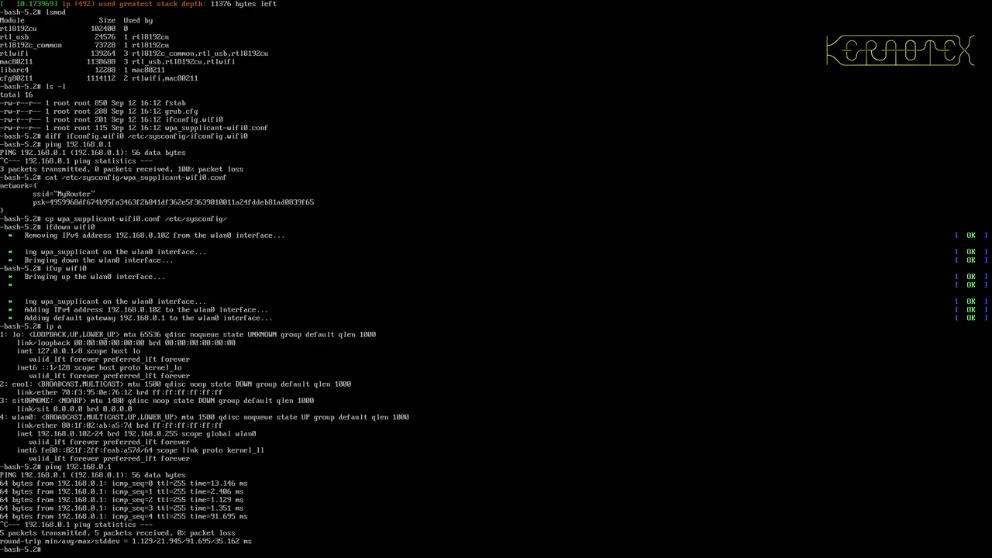
Take wifi0 down and bring it up again.
type("ifdown wifi0")
type("ping 192.168.0.1")
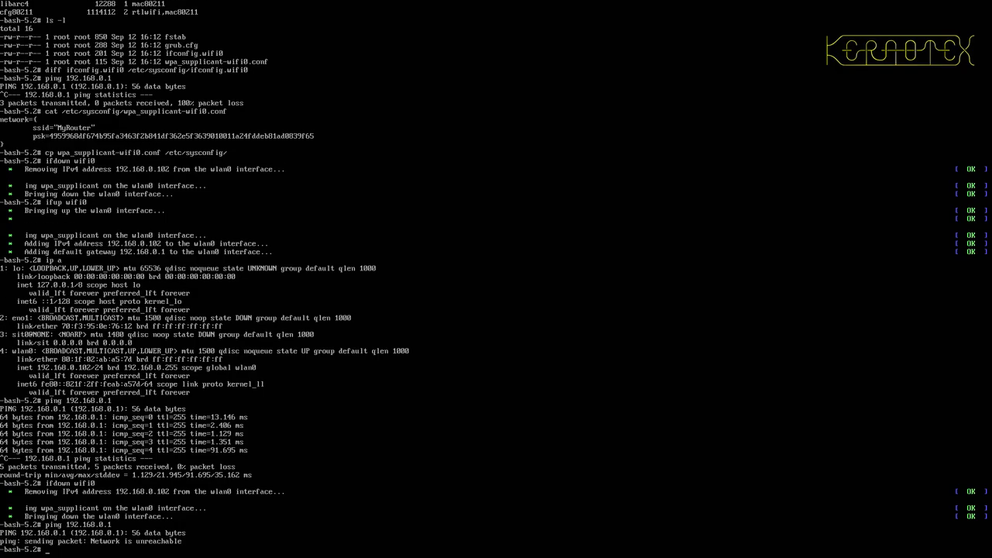
type("ifdown wifi0")
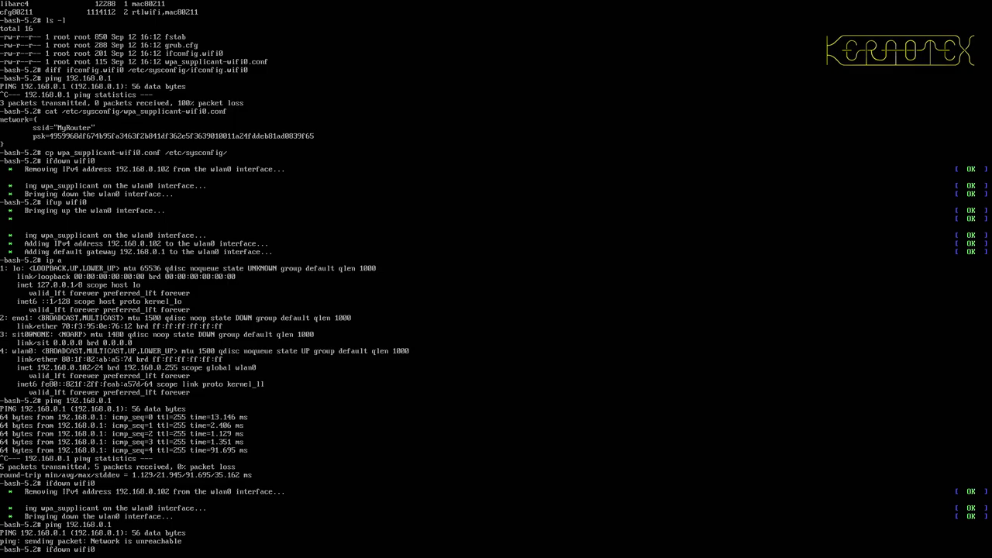
type("ifup wifi0")
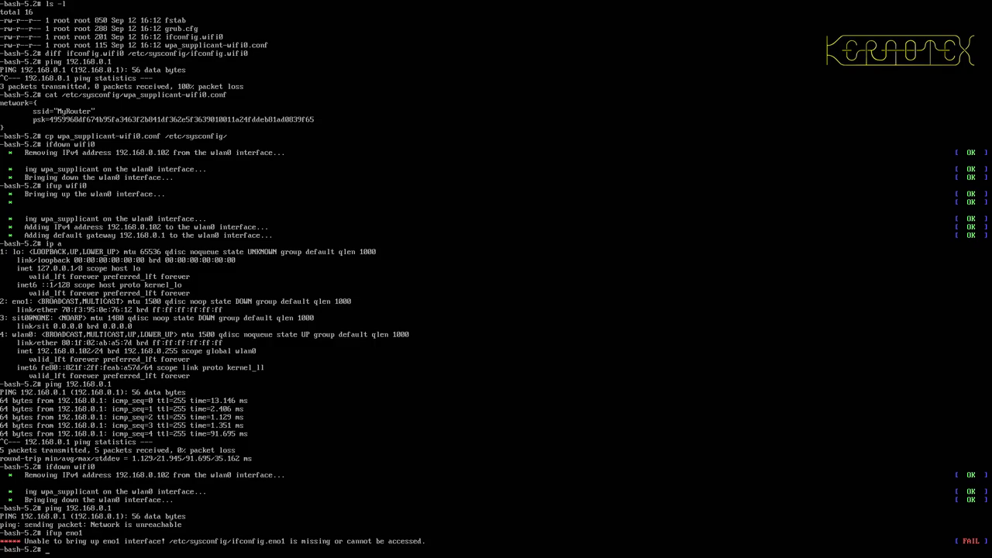
In /etc/sysconfig restore XXX_ifconfig.eno1 to ifconfig.eno1 and take wifi0 down, leaving eno1 pinging the gateway.
type("cd /")
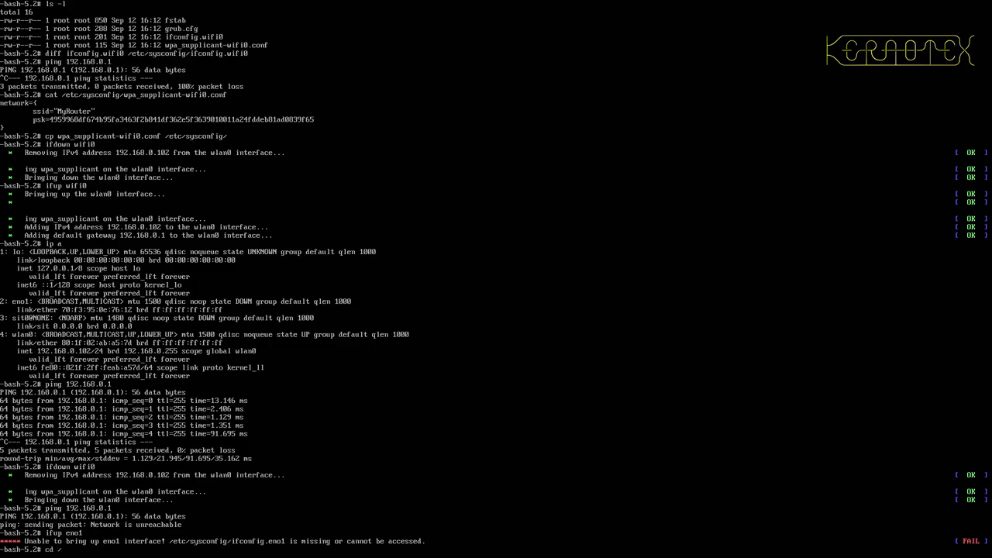
type("/etc/s")
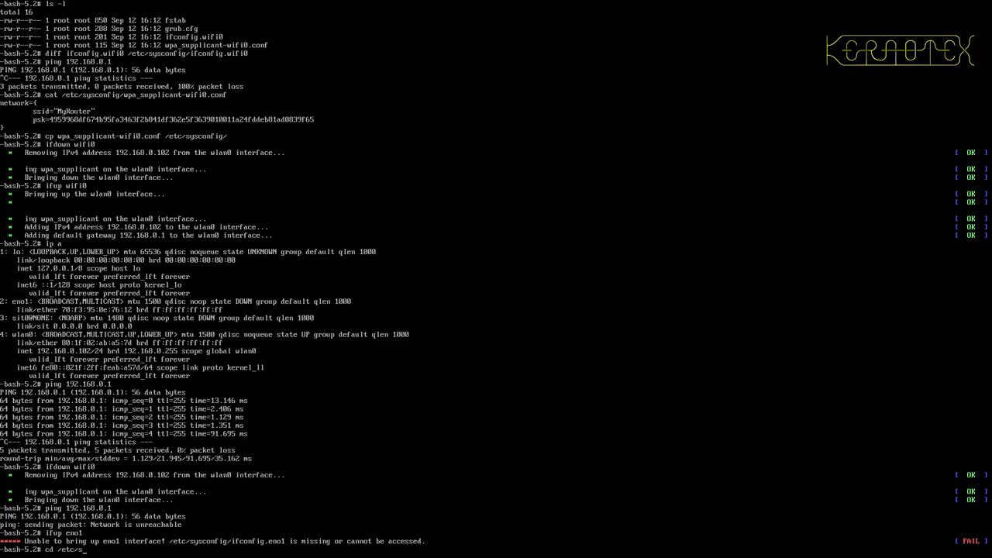
type("mv")
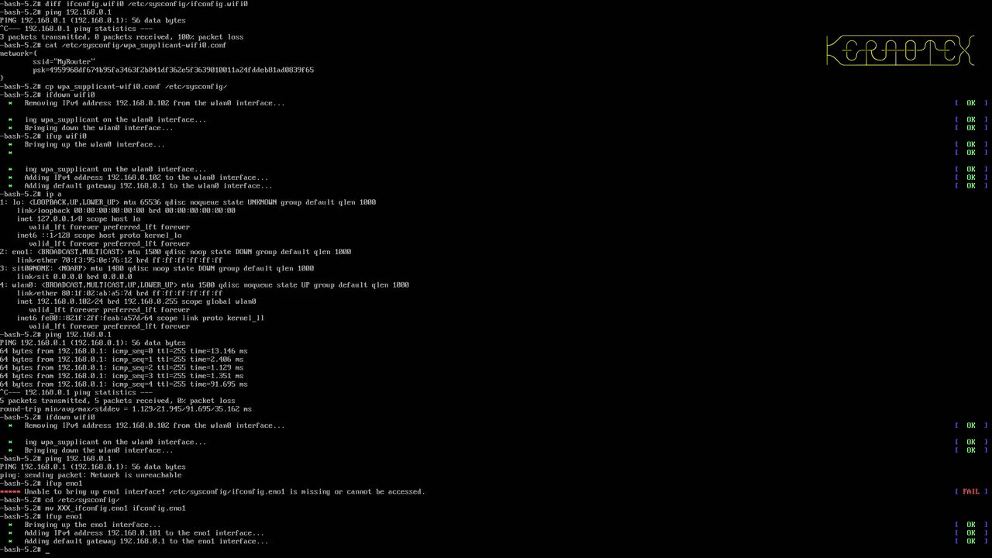
type("ifdown wifi0")
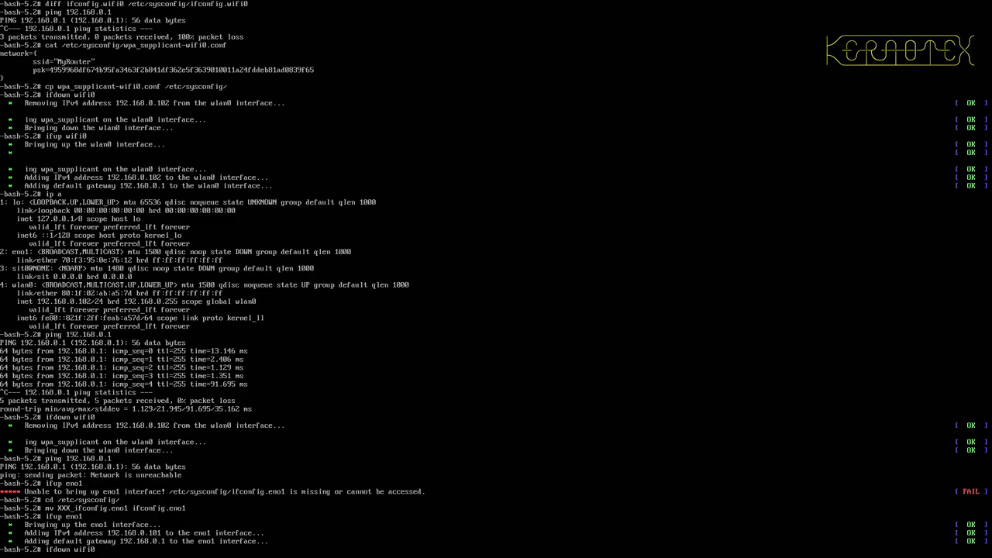
scroll("down", 3)
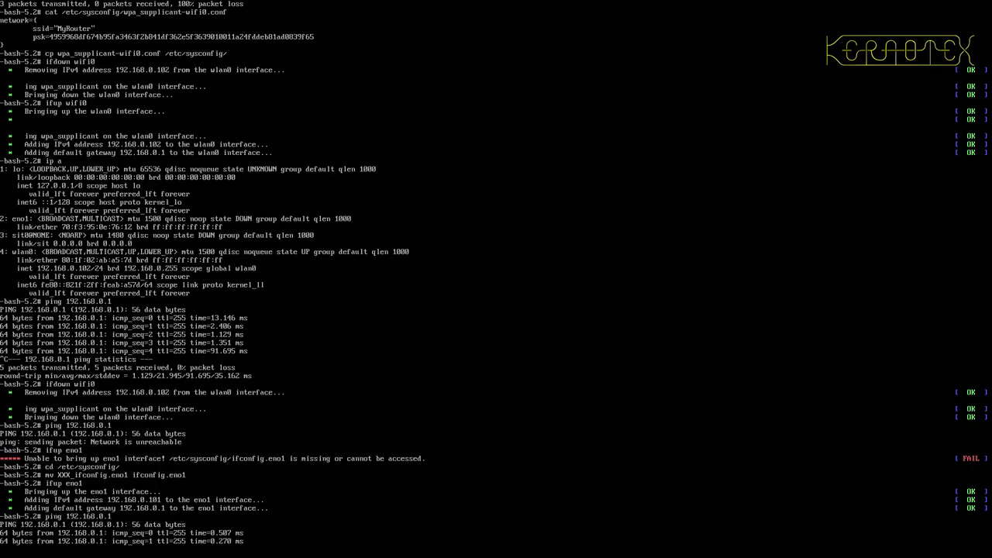
scroll("down", 3)
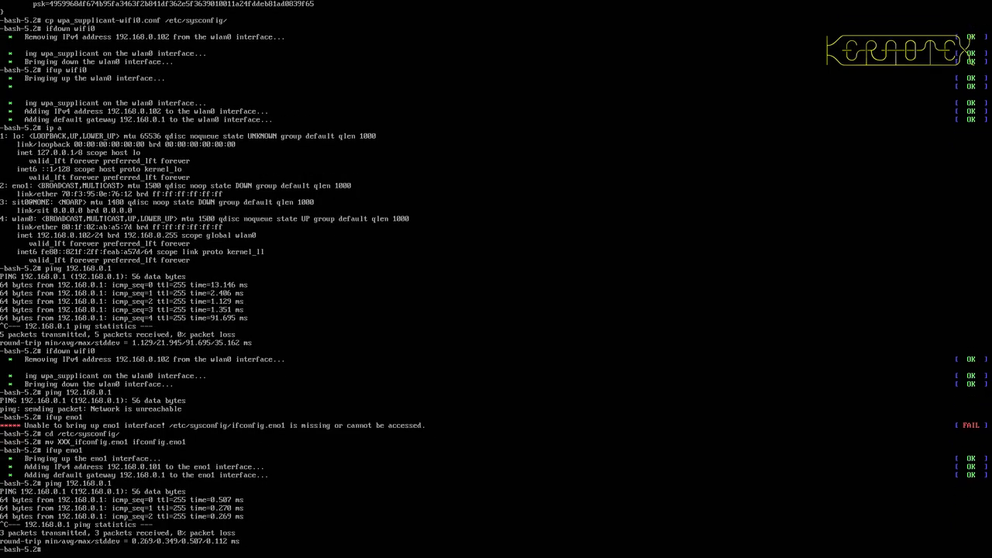
Bring wifi0 up and ping gateway 192.168.0.1.
type("ifup wifi0")
type("ip a")
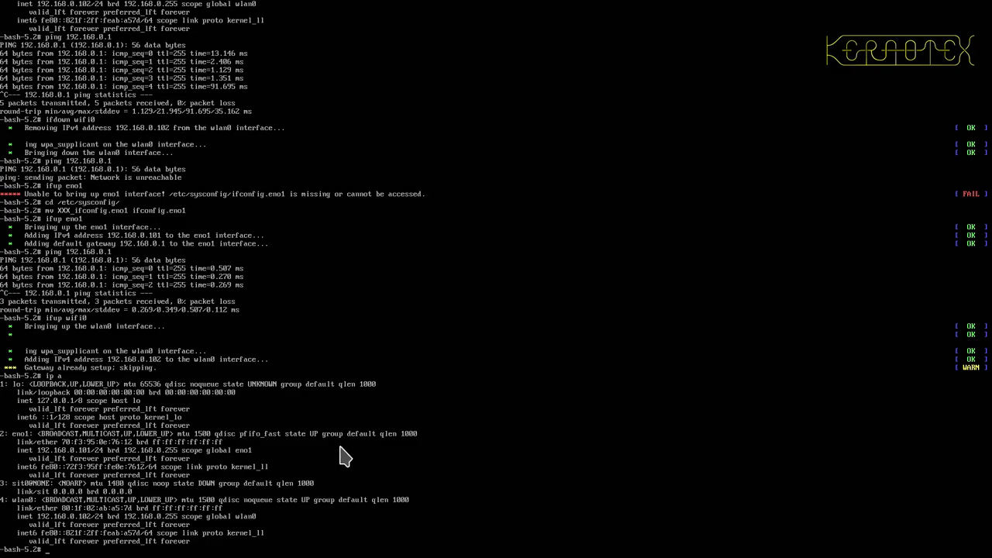
mouse_move(269, 442)
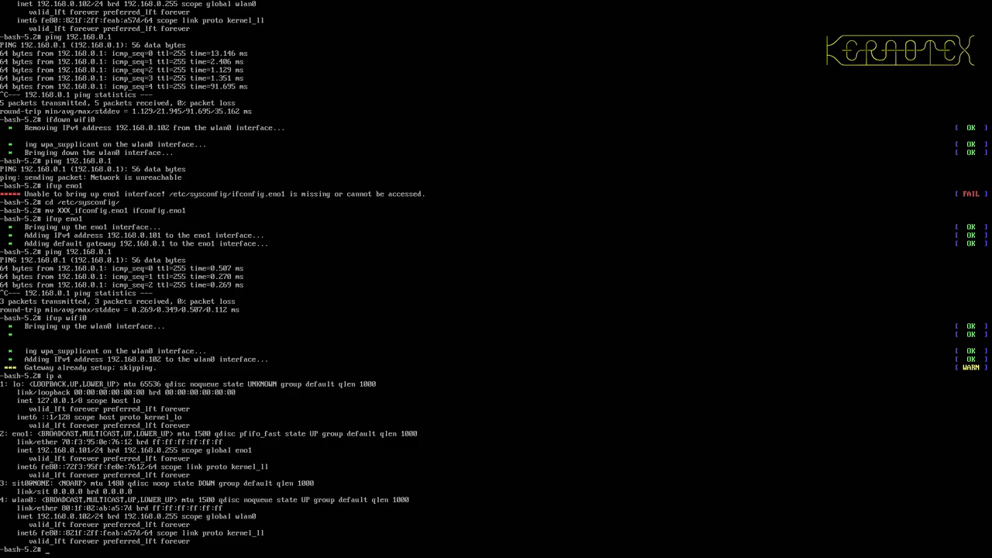
type("ping 192.168.0.1")
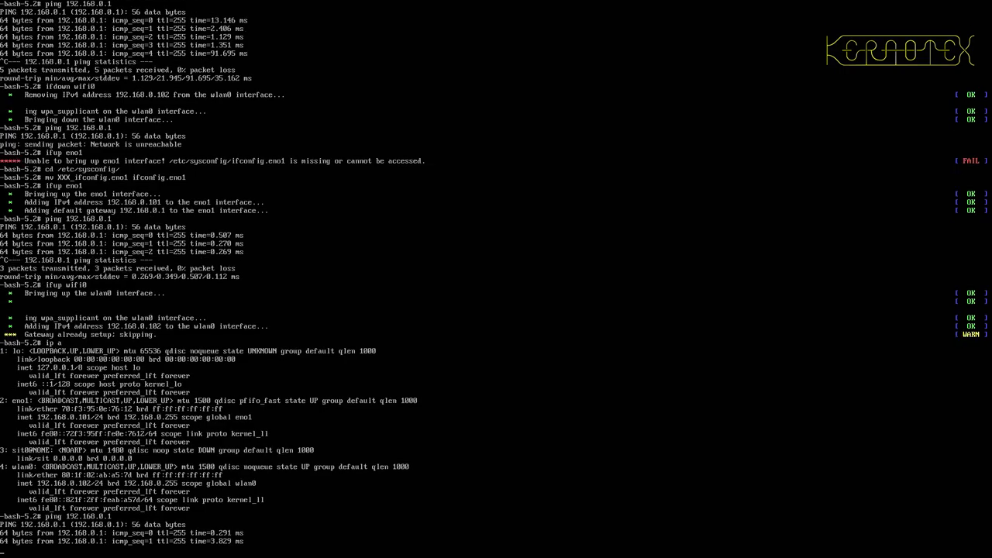
scroll("down", 3)
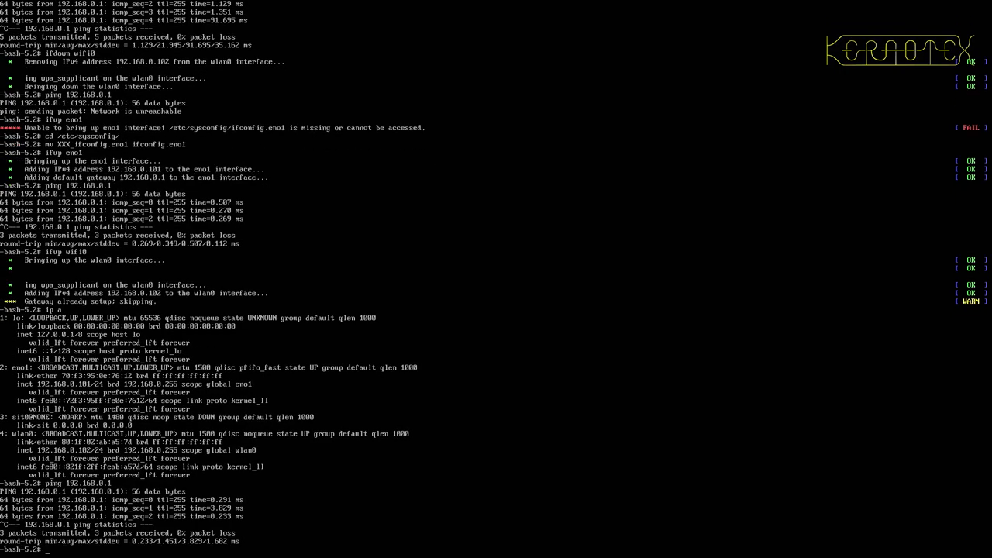
Take eno1 down and confirm gateway pings still return over Wi-Fi.
type("if")
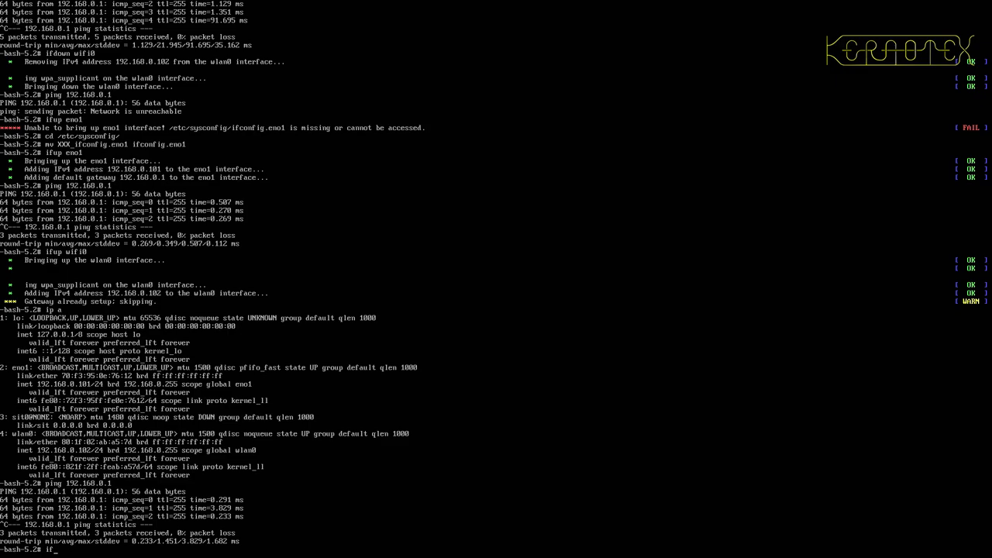
type("dow")
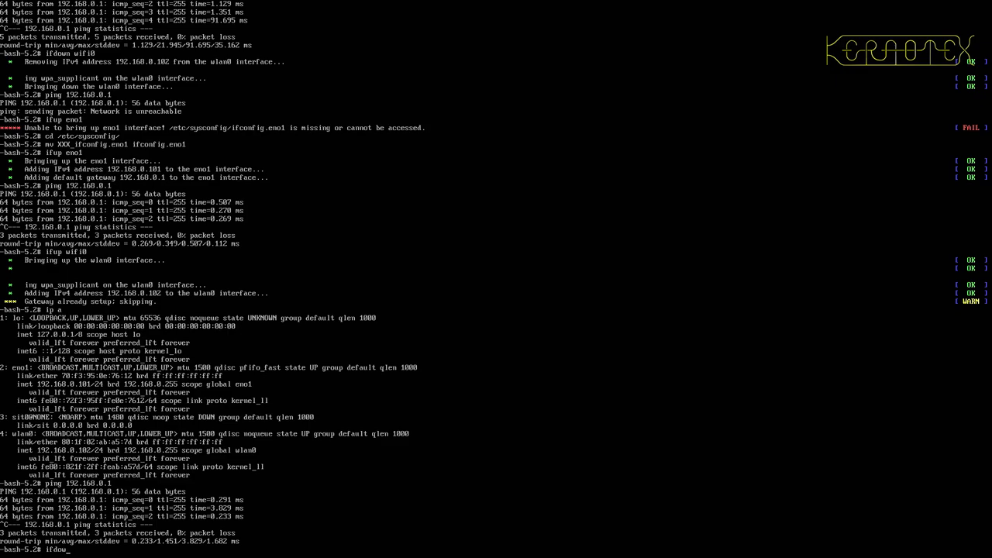
type("eno1")
type("ping 192.168.0.1")
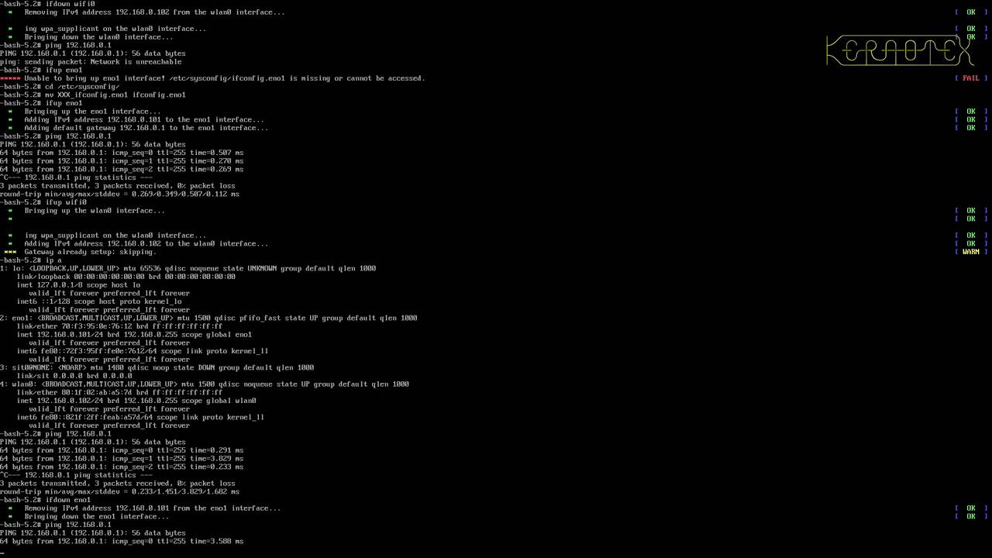
scroll("down", 3)
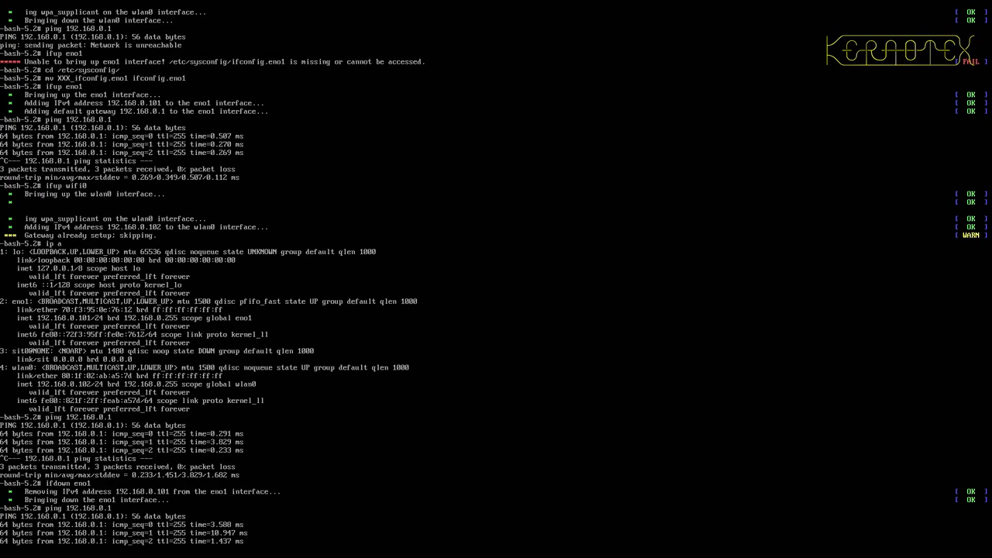
scroll("down", 3)
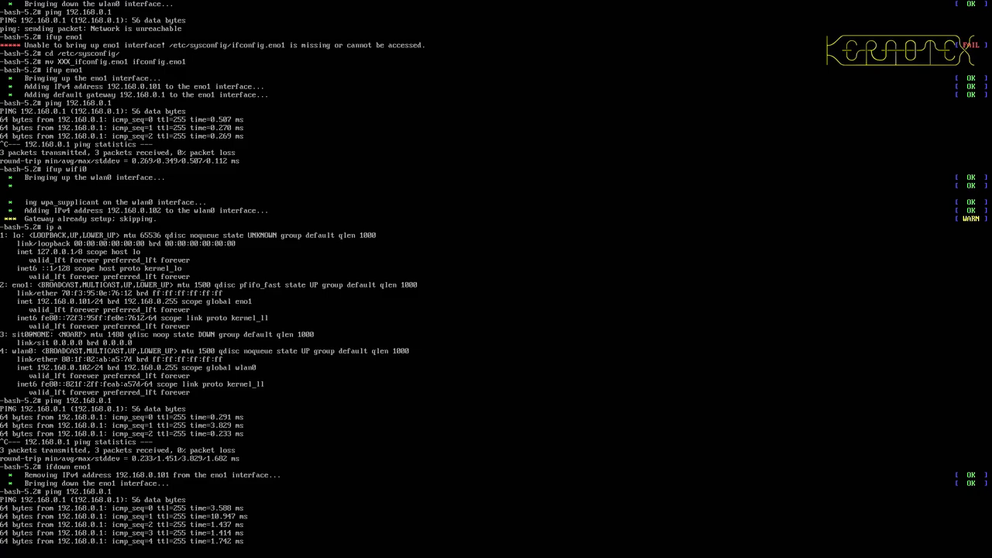
scroll("down", 3)
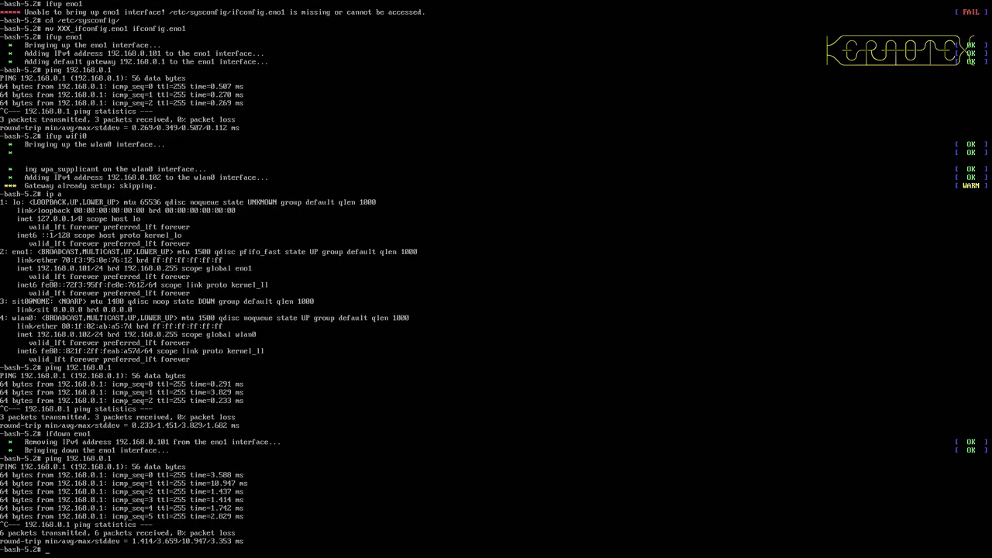
mouse_move(285, 520)
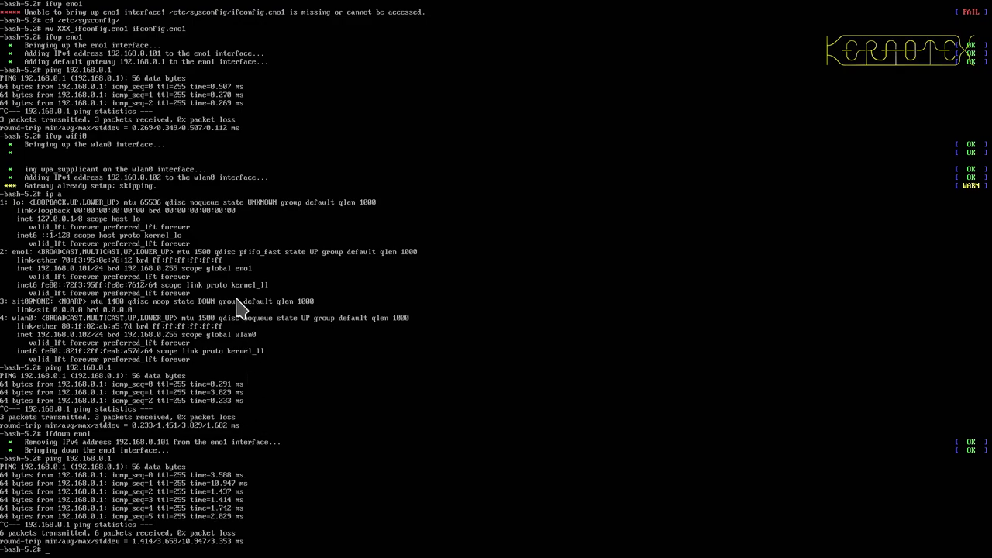
mouse_move(227, 115)
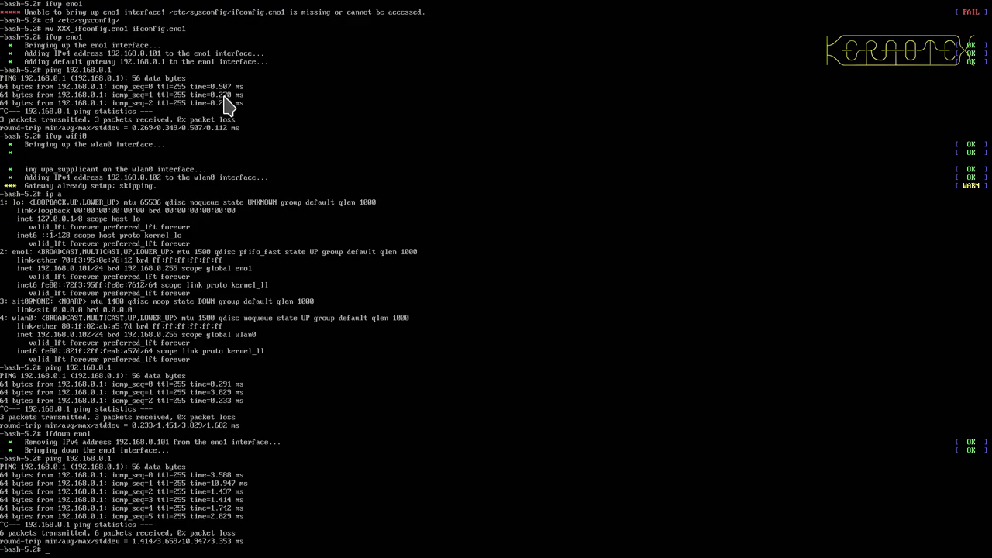
mouse_move(254, 164)
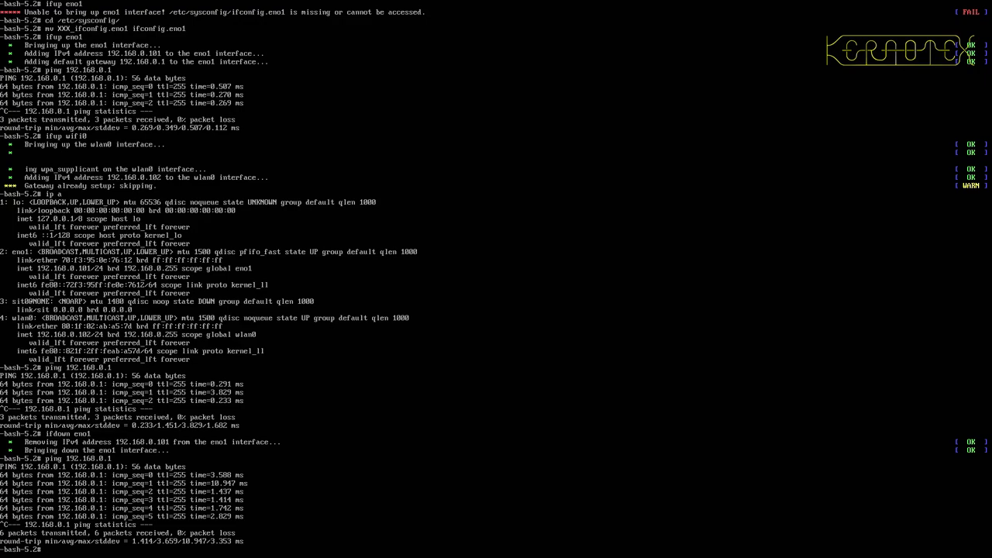
Rename ifconfig.eno1 to a disabled name in /etc/sysconfig before rebooting.
type("mv")
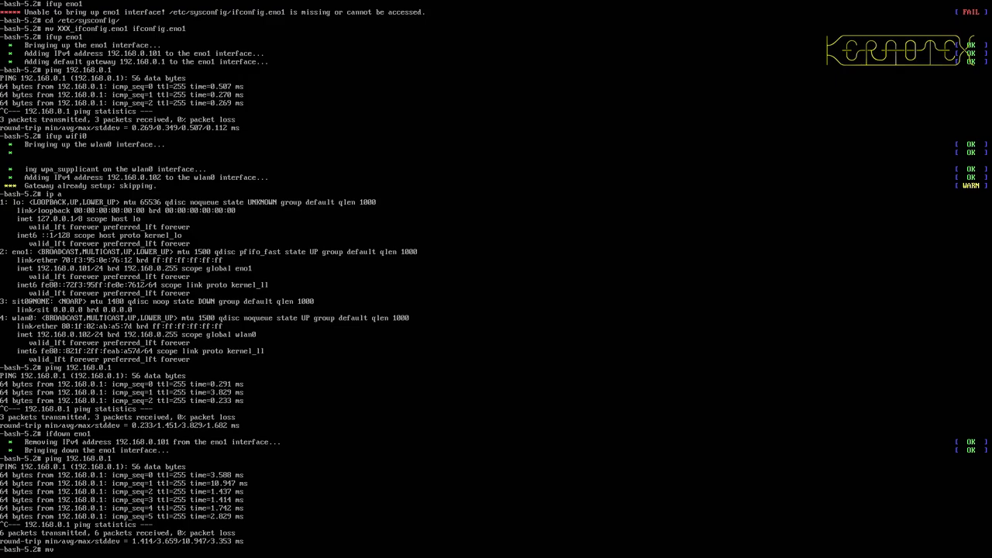
type("ifconfig.")
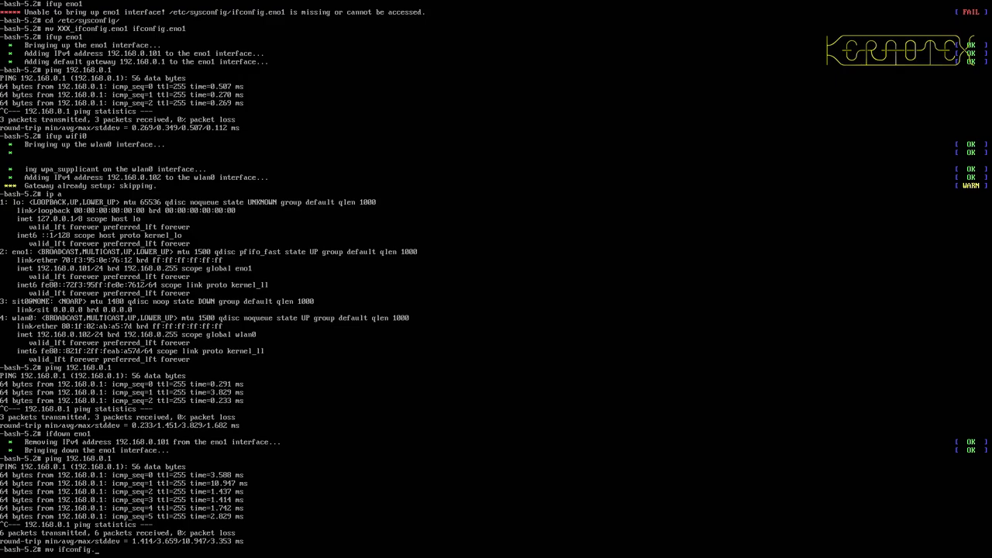
type("eno1")
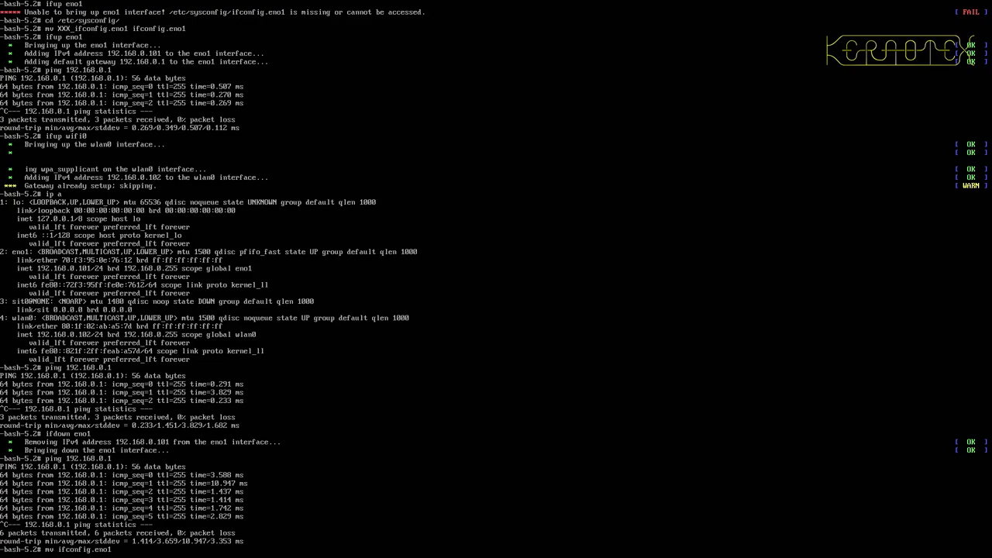
type("ifconfig.")
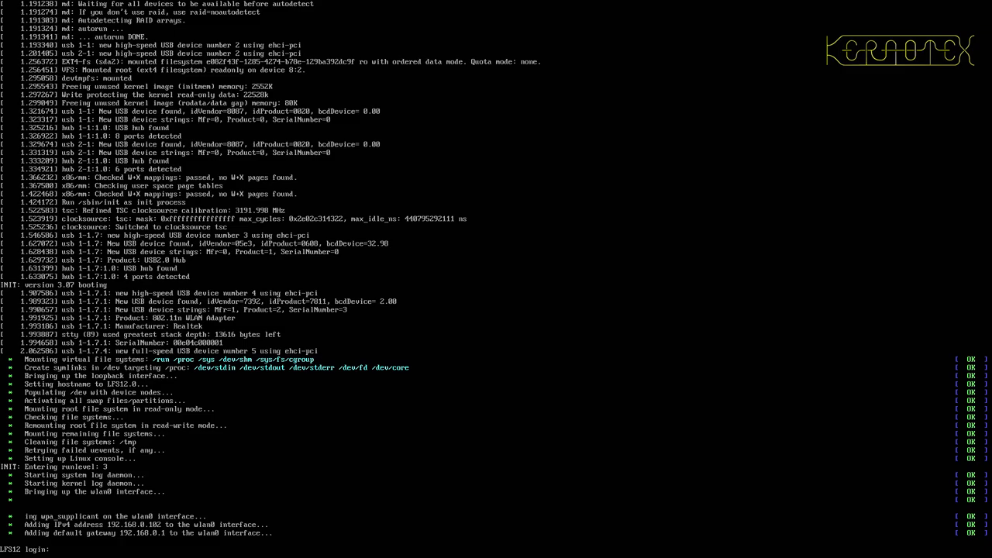
Log in as root, confirm wlan0 has 192.168.0.102 and ping gateway 192.168.0.1.
type("root")
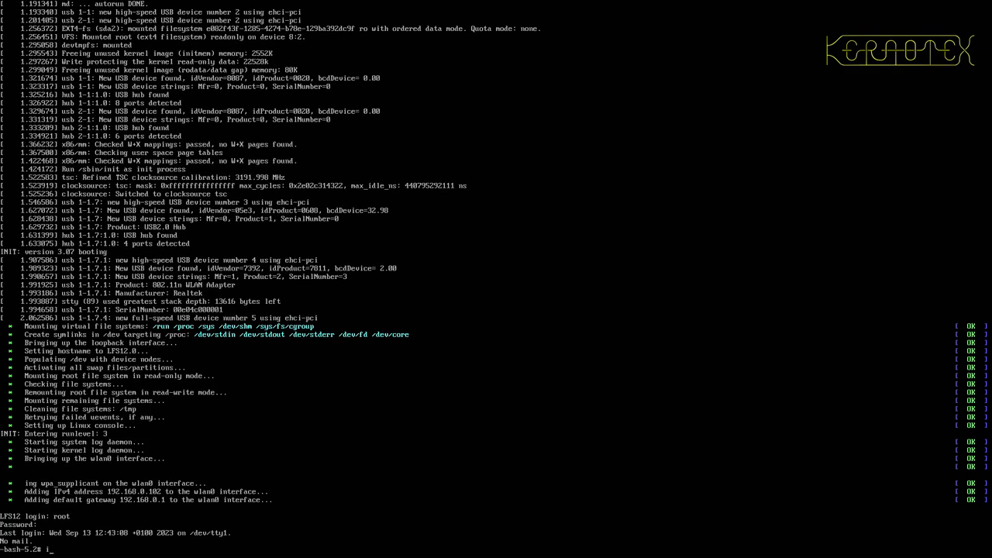
type("ip a")
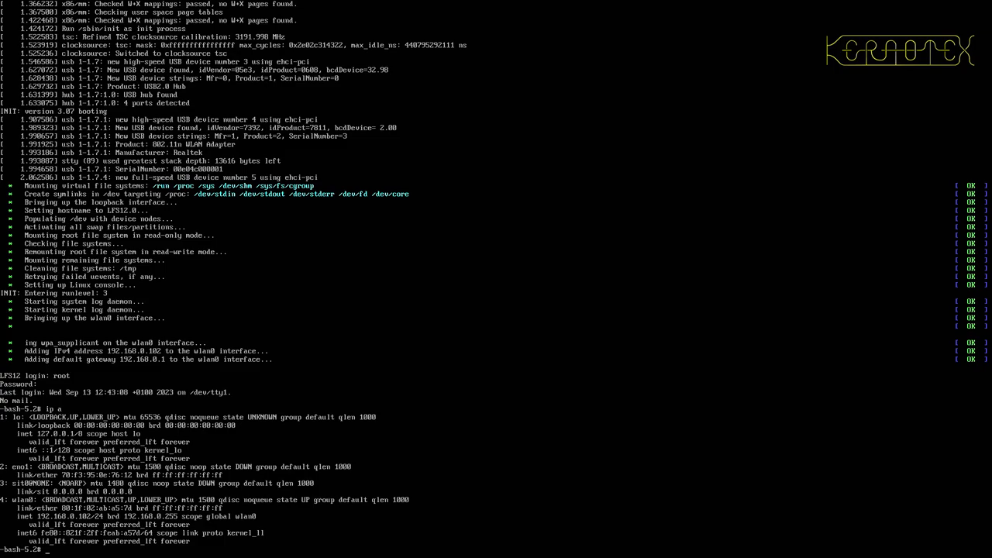
type("ping 192.16")
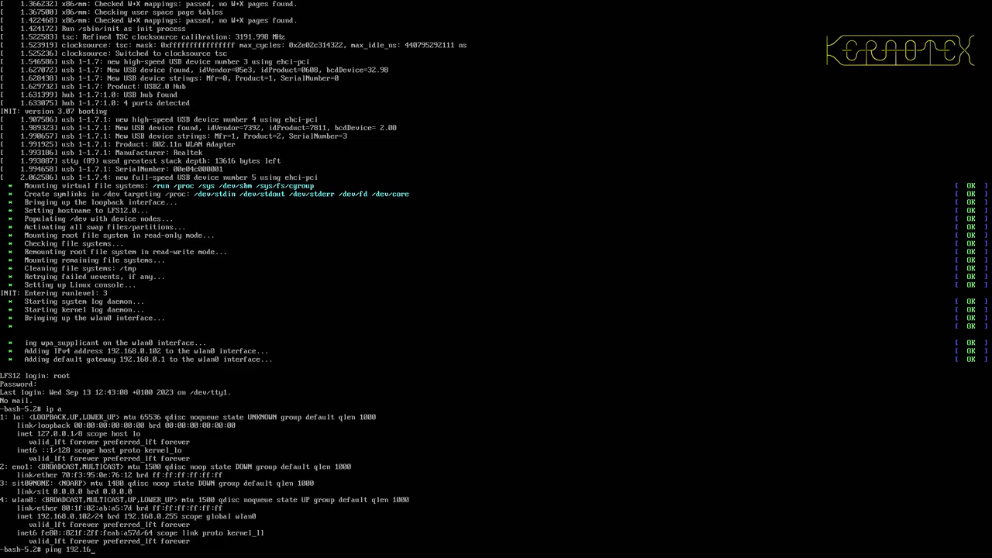
key("Return")
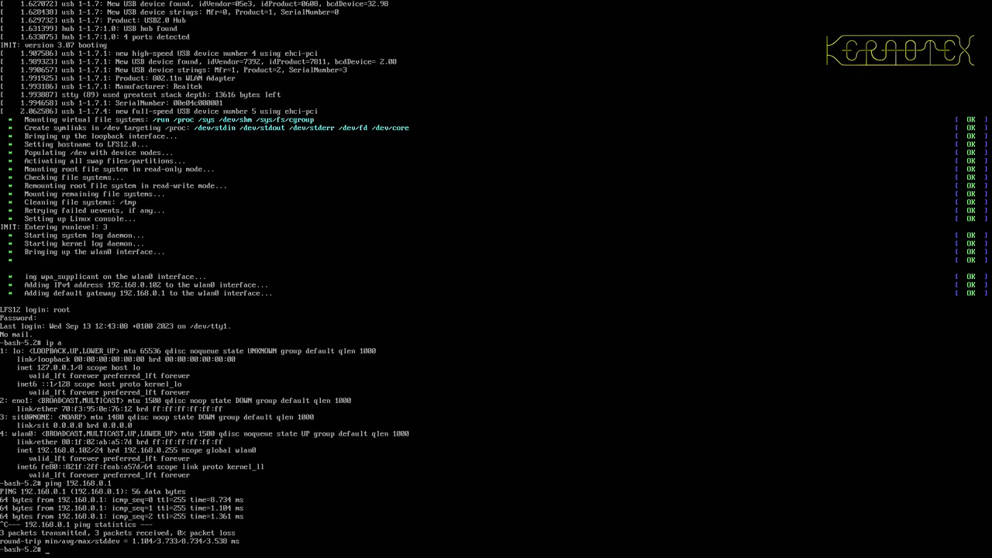
type("ping 19")
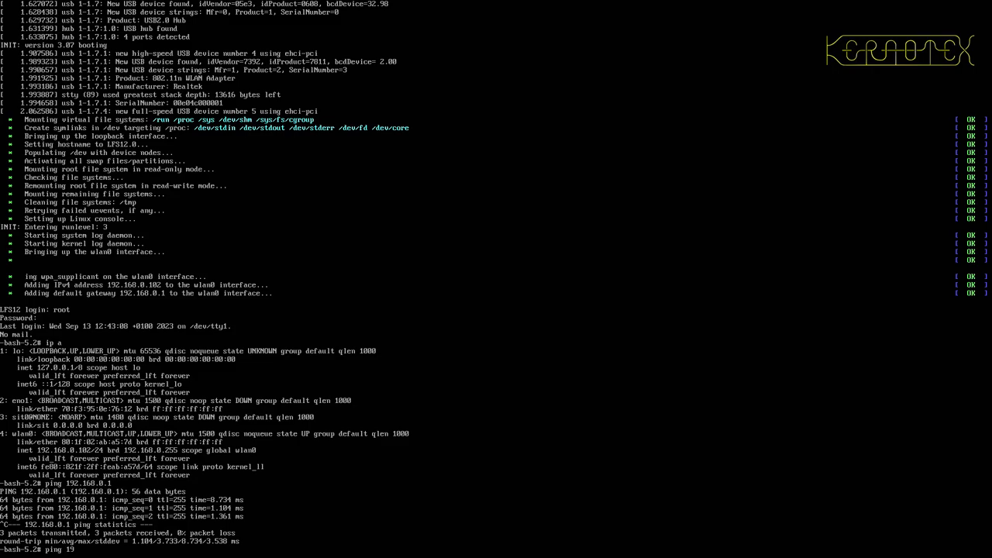
type("www.kernel.org")
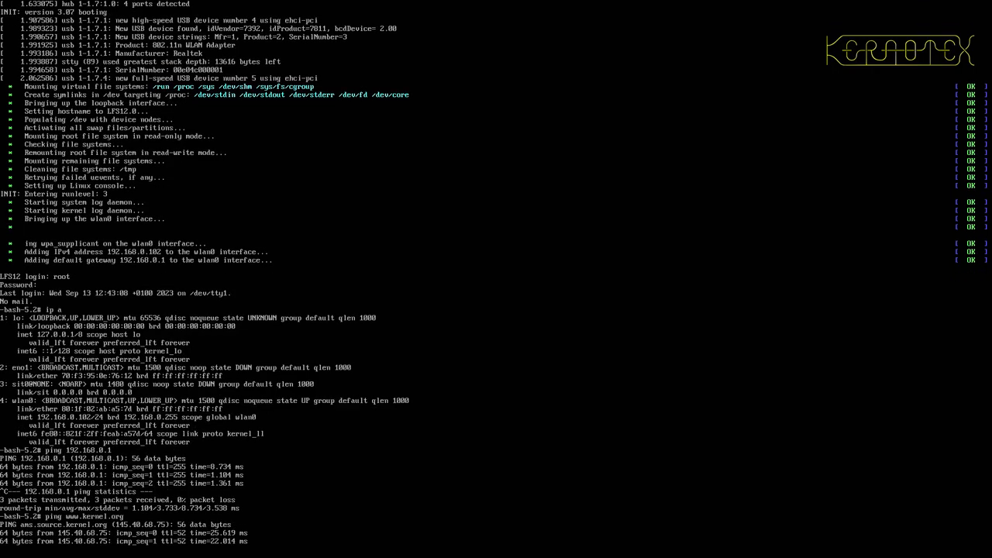
scroll("down", 3)
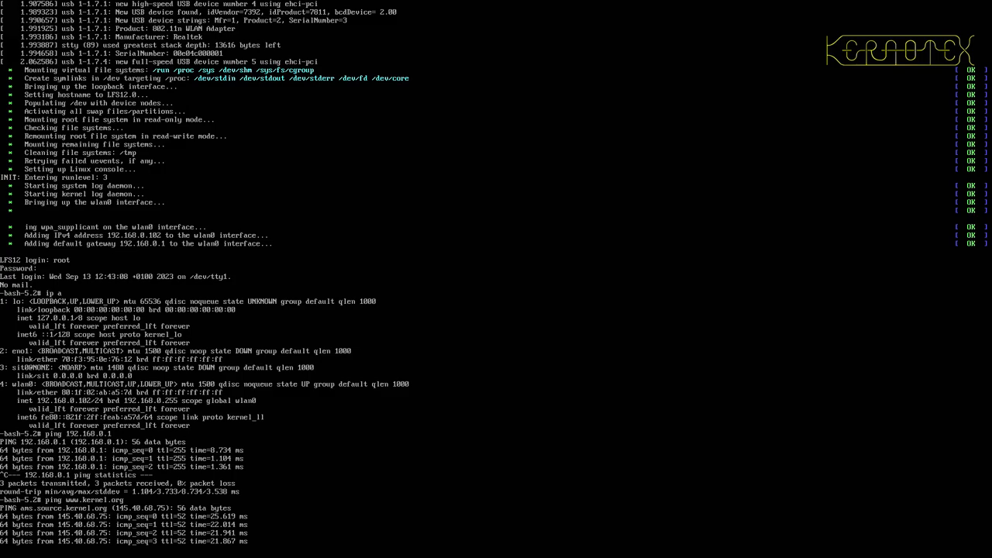